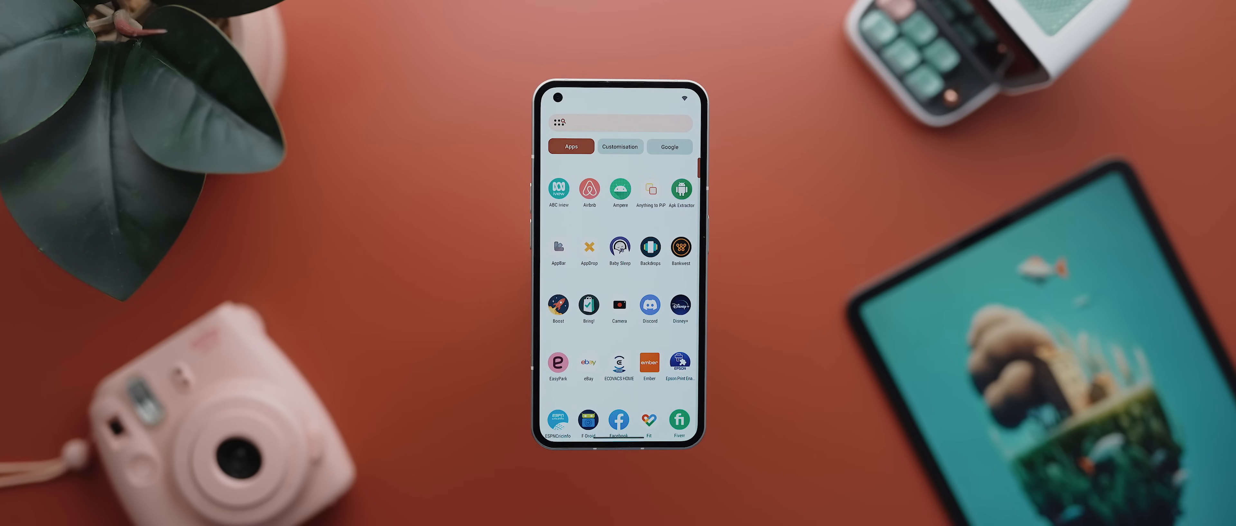
Switch the app drawer from the Apps tab to the Customisation tab.
{"action": "left_click", "coordinate": [619, 147]}
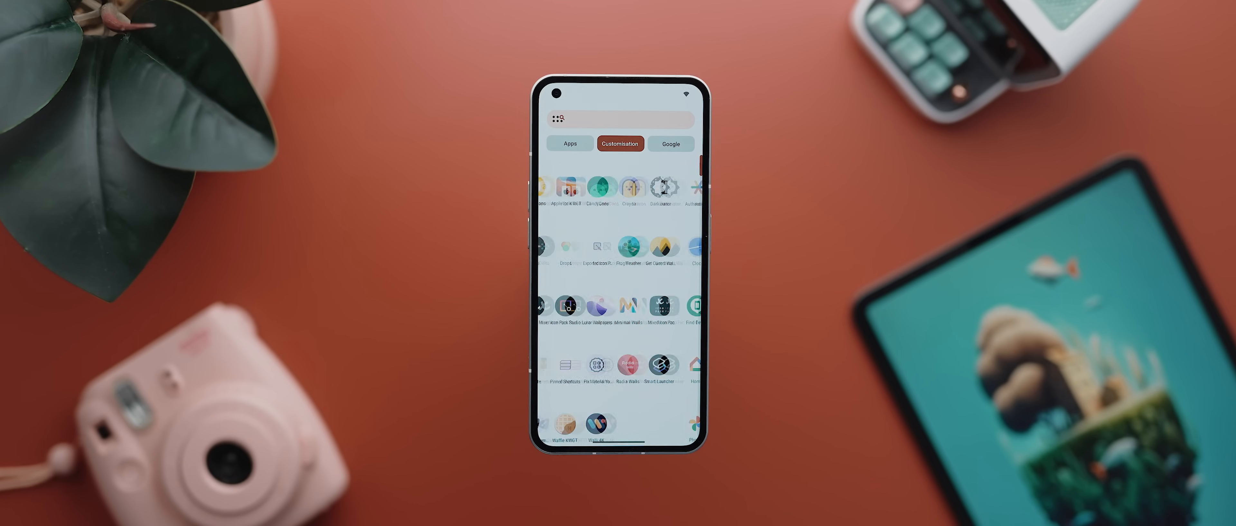
{"action": "left_click", "coordinate": [670, 144]}
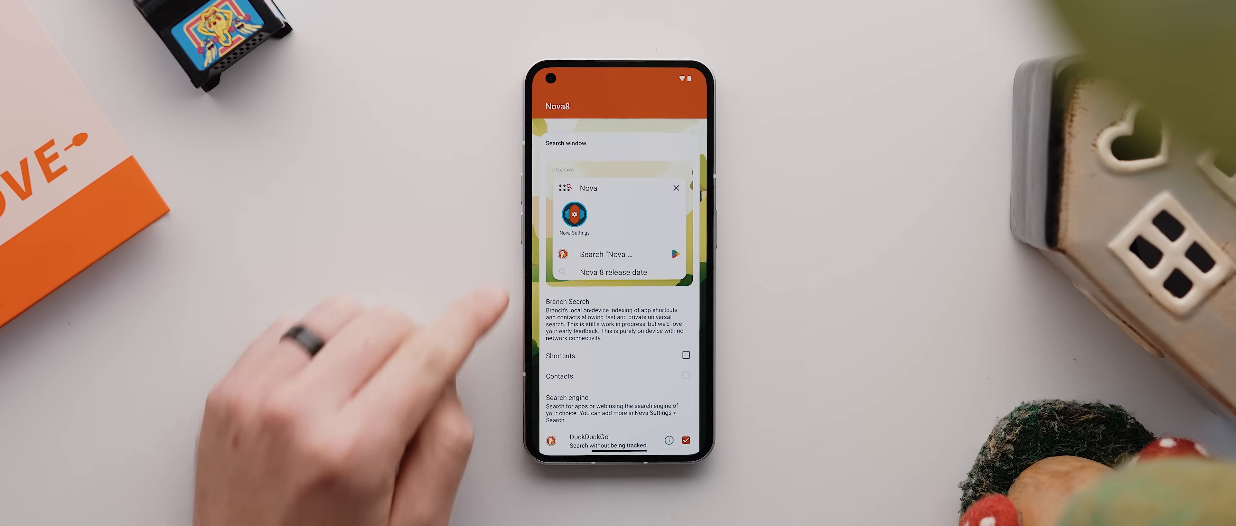
Confirm the desktop search bar with Weather and Date, placed in the Dock below icons.
{"action": "scroll", "scroll_direction": "down", "scroll_amount": 3}
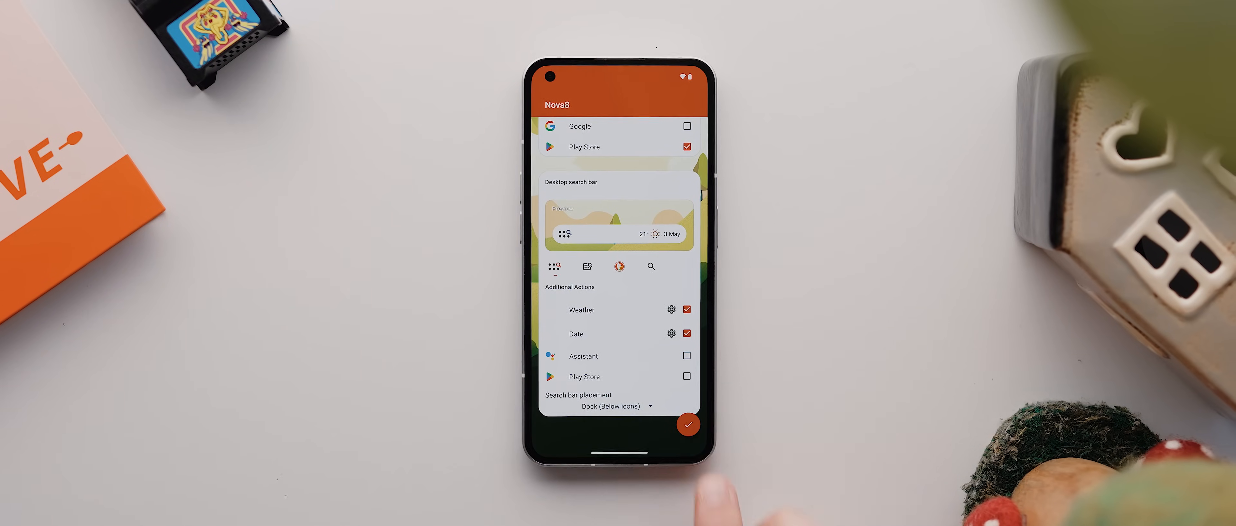
{"action": "left_click", "coordinate": [688, 423]}
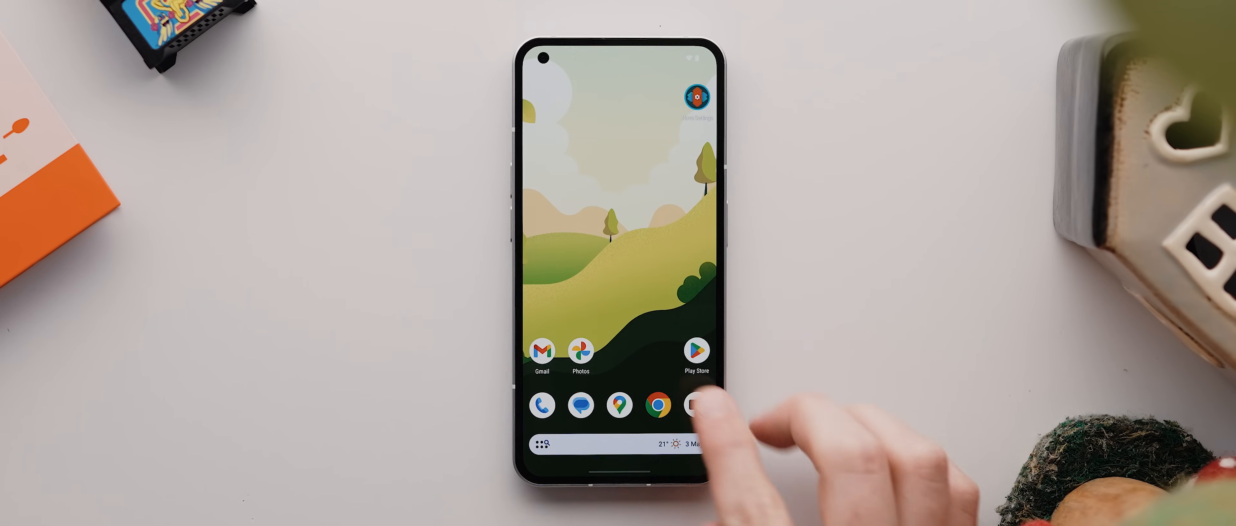
{"action": "left_click", "coordinate": [692, 350]}
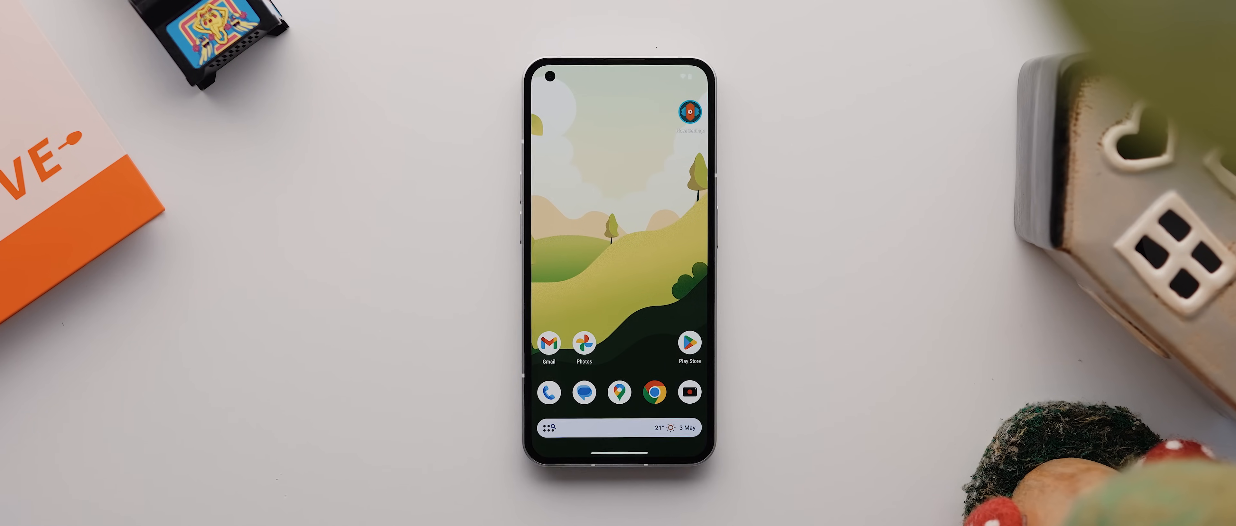
Open Nova Settings on the Style tab and expand the Palette dropdown.
{"action": "left_click", "coordinate": [619, 236]}
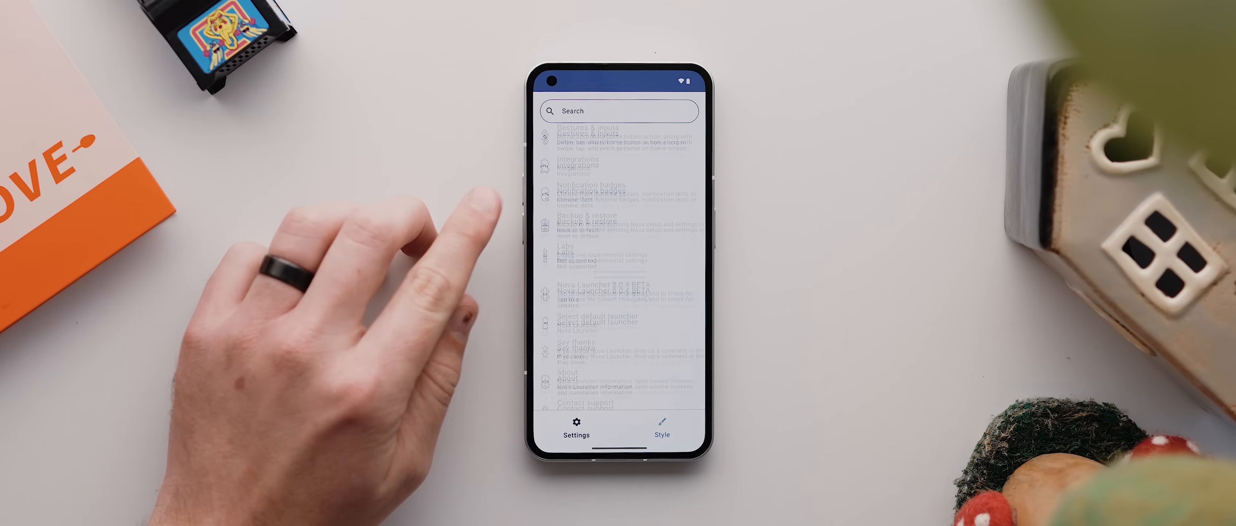
{"action": "scroll", "scroll_direction": "up", "scroll_amount": 3}
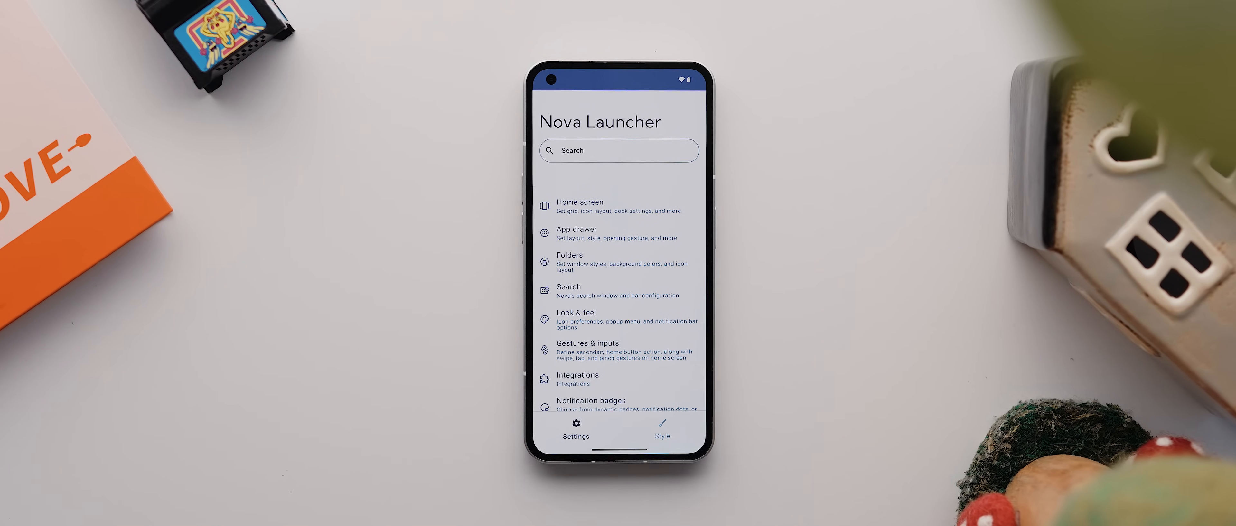
{"action": "left_click", "coordinate": [662, 430]}
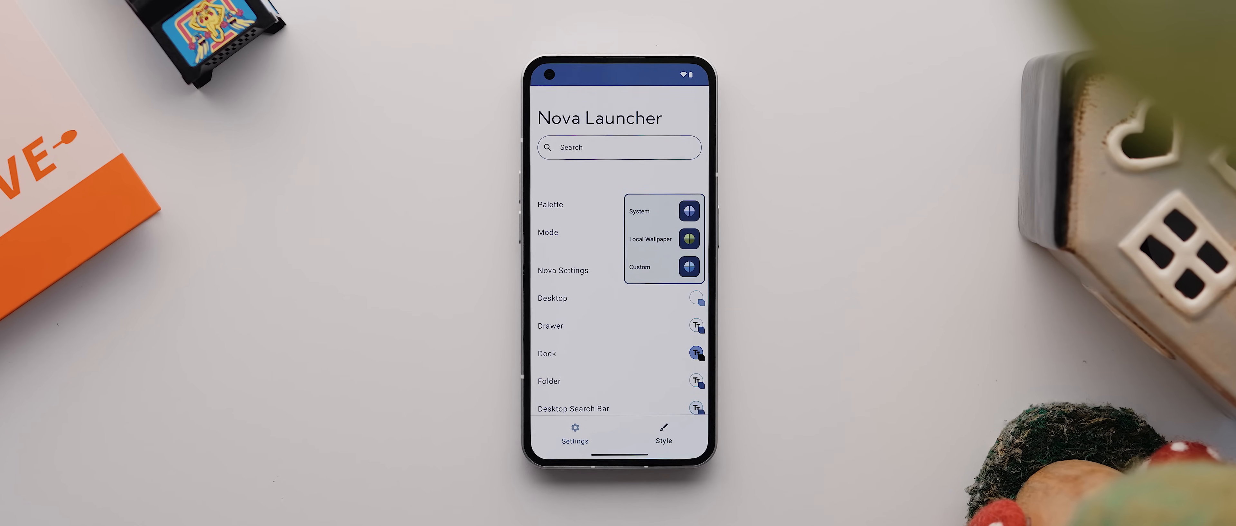
Choose the Custom palette and confirm a colour in the Custom color dialog.
{"action": "left_click", "coordinate": [640, 211]}
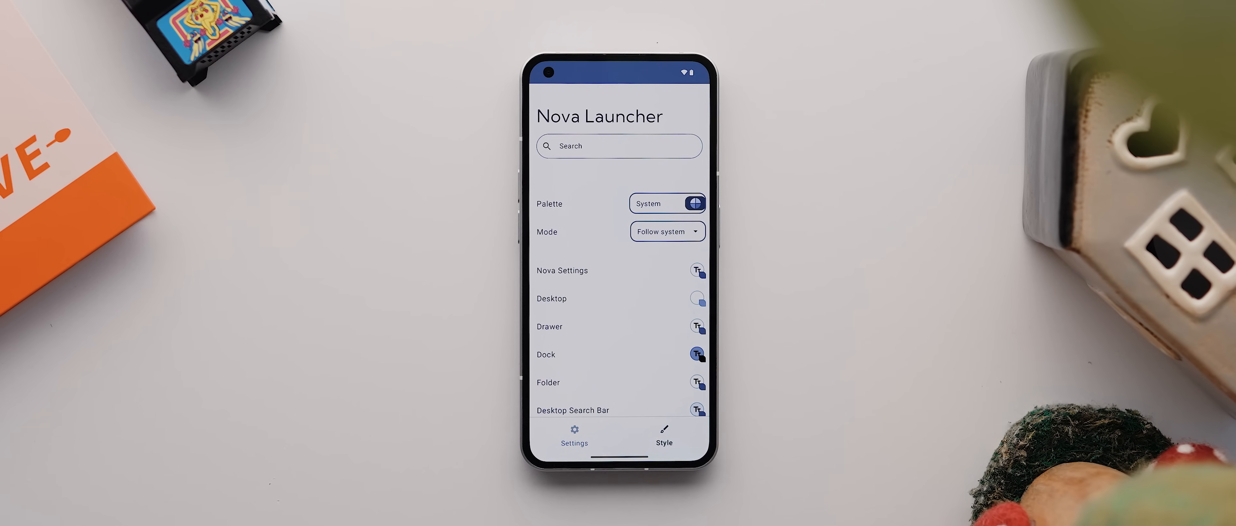
{"action": "left_click", "coordinate": [666, 204]}
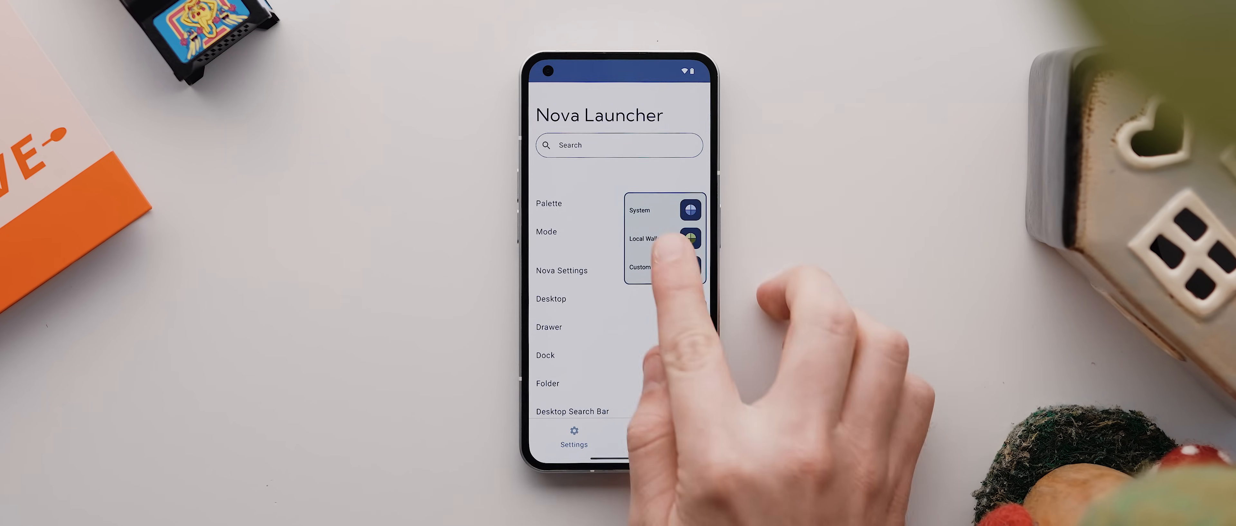
{"action": "left_click", "coordinate": [642, 238]}
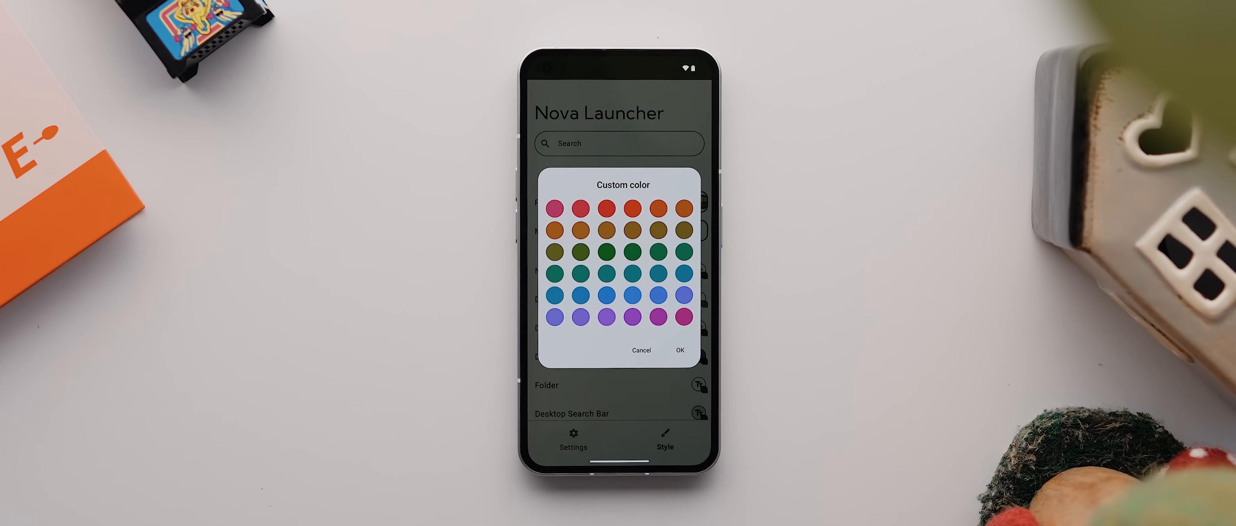
{"action": "left_click", "coordinate": [631, 207]}
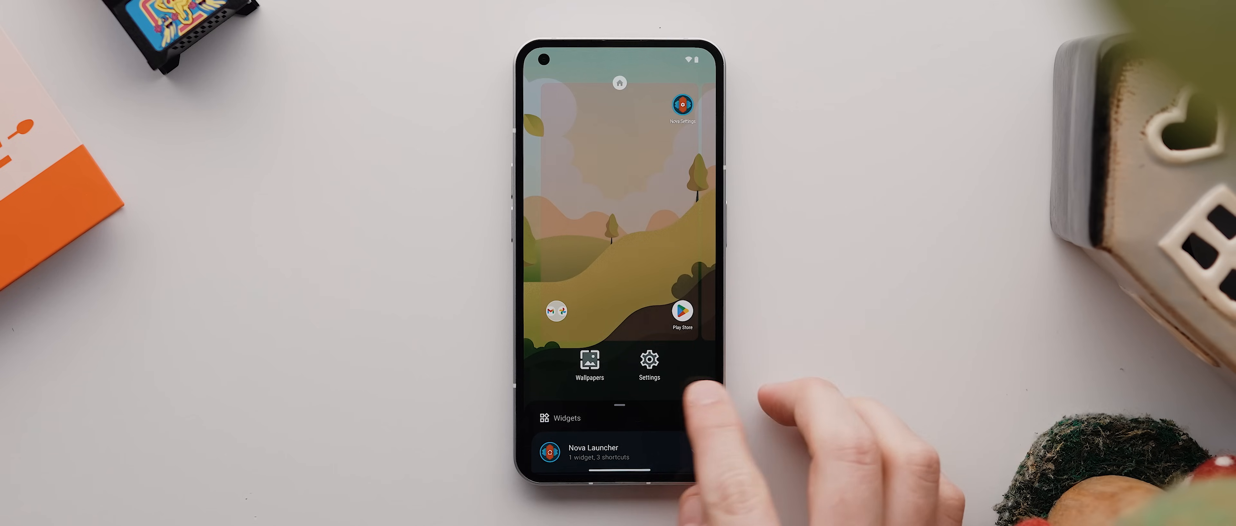
Open settings and switch the popup menu colour editor from Surface to Text.
{"action": "left_click", "coordinate": [648, 365]}
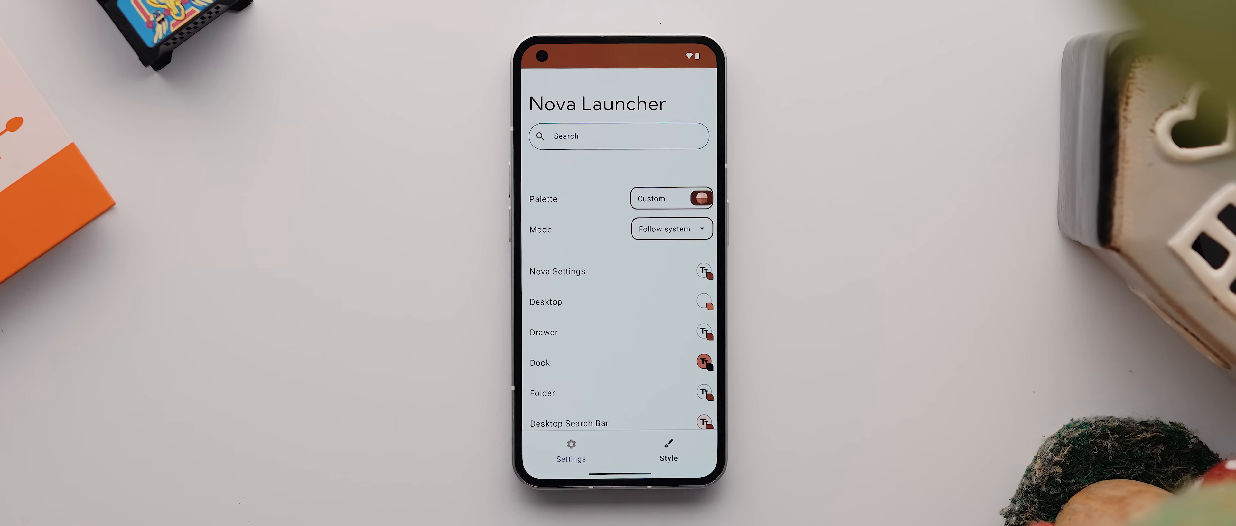
{"action": "scroll", "scroll_direction": "down", "scroll_amount": 3}
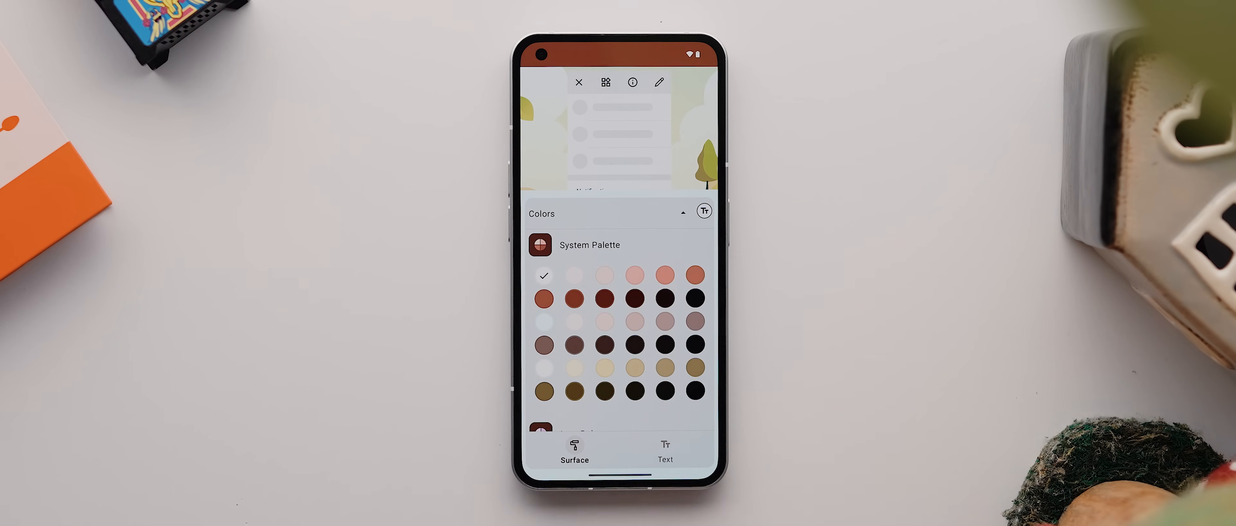
{"action": "scroll", "scroll_direction": "down", "scroll_amount": 3}
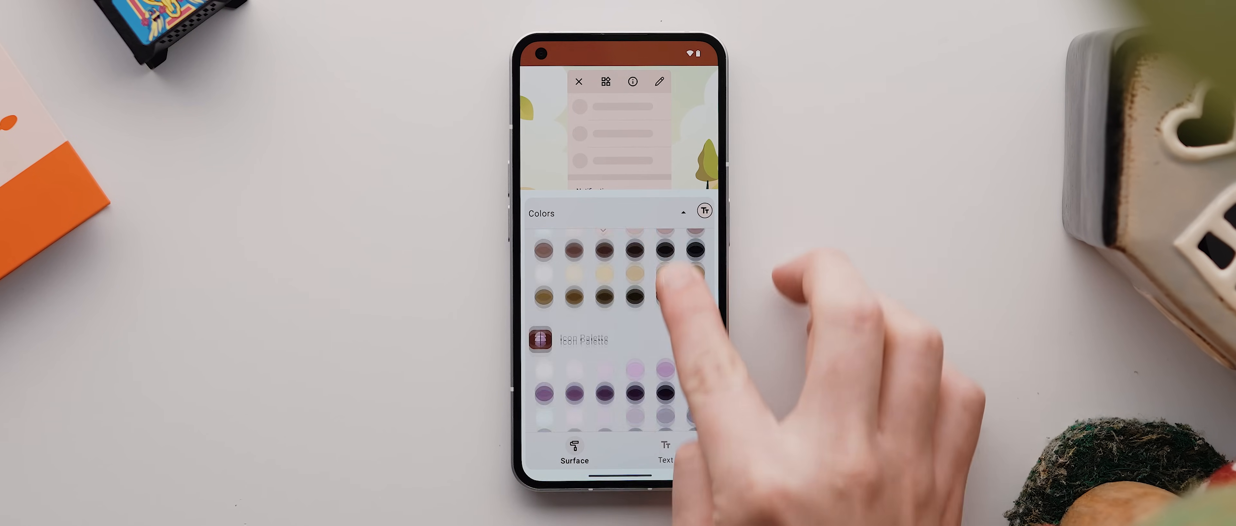
{"action": "scroll", "scroll_direction": "down", "scroll_amount": 3}
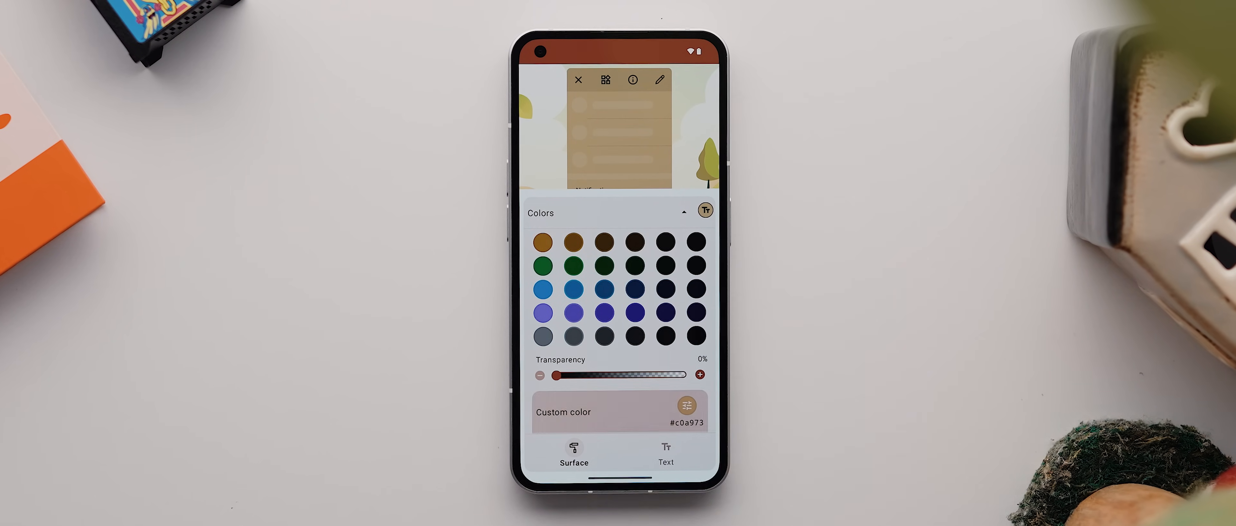
{"action": "left_click", "coordinate": [685, 410]}
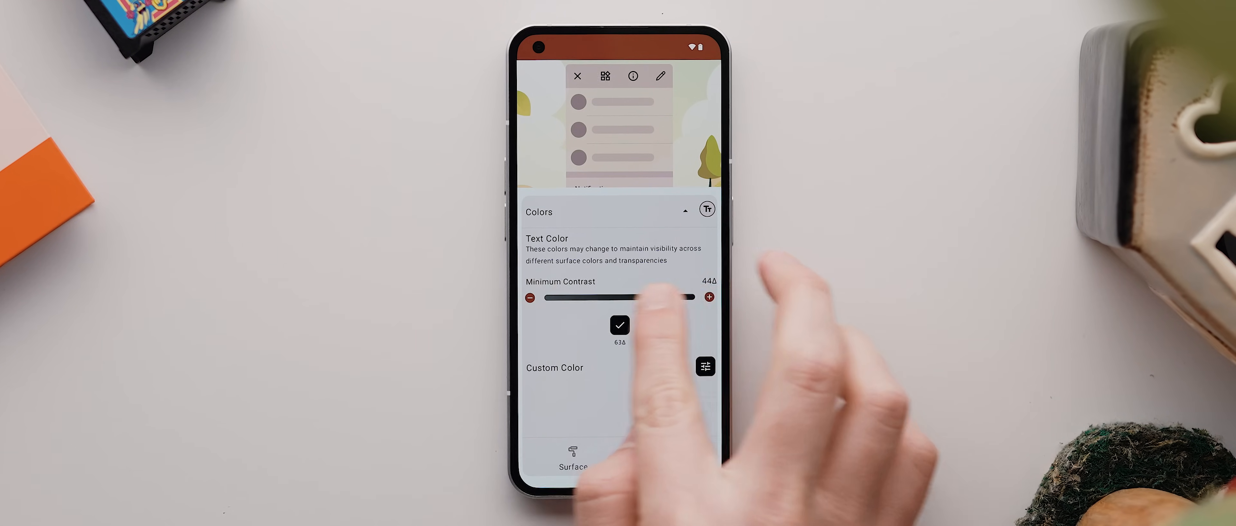
Lower the Minimum Contrast, pick the third lighter swatch and adjust its tone slider.
{"action": "left_click_drag", "start_coordinate": [654, 297], "coordinate": [593, 297]}
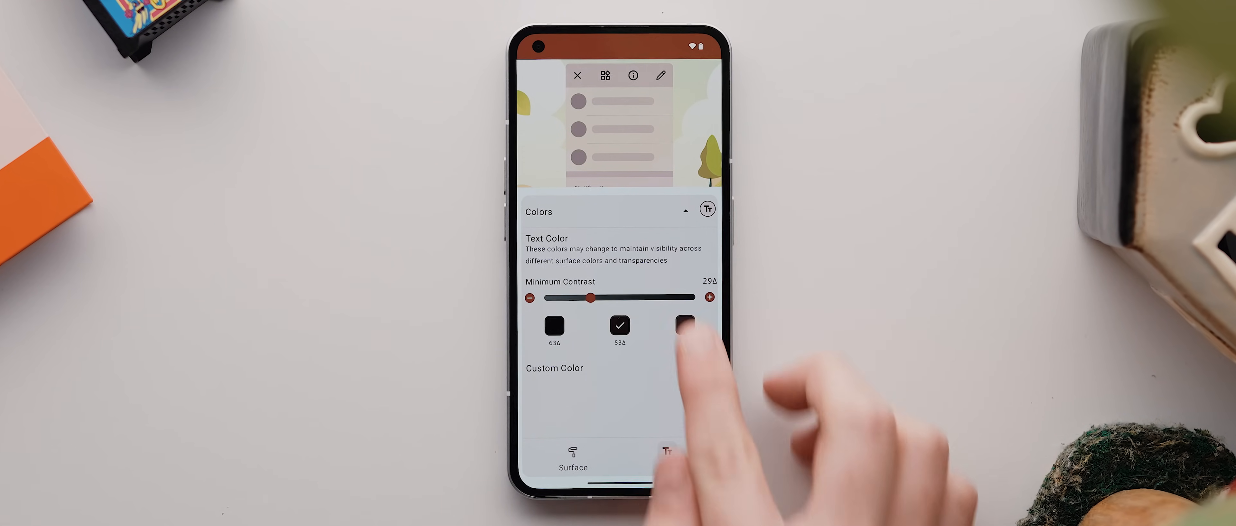
{"action": "left_click", "coordinate": [684, 327]}
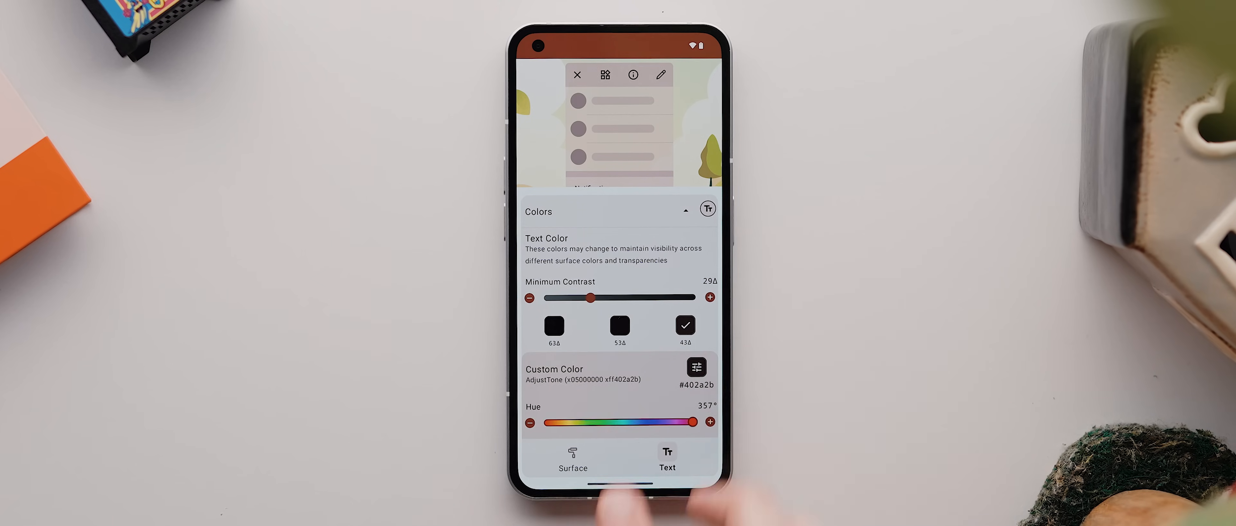
{"action": "scroll", "scroll_direction": "down", "scroll_amount": 3}
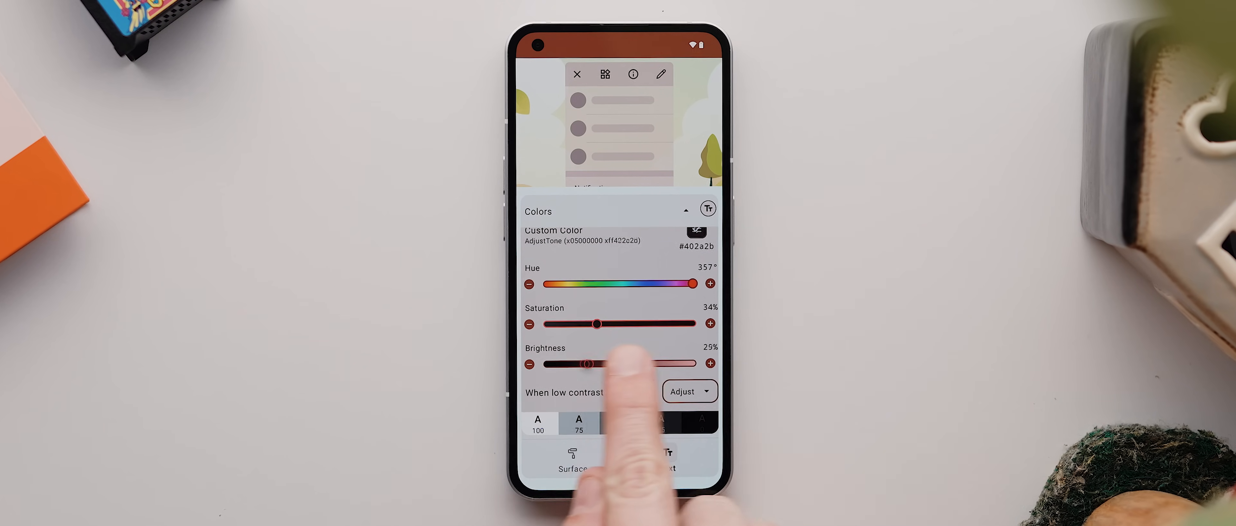
{"action": "left_click_drag", "start_coordinate": [599, 324], "coordinate": [668, 324]}
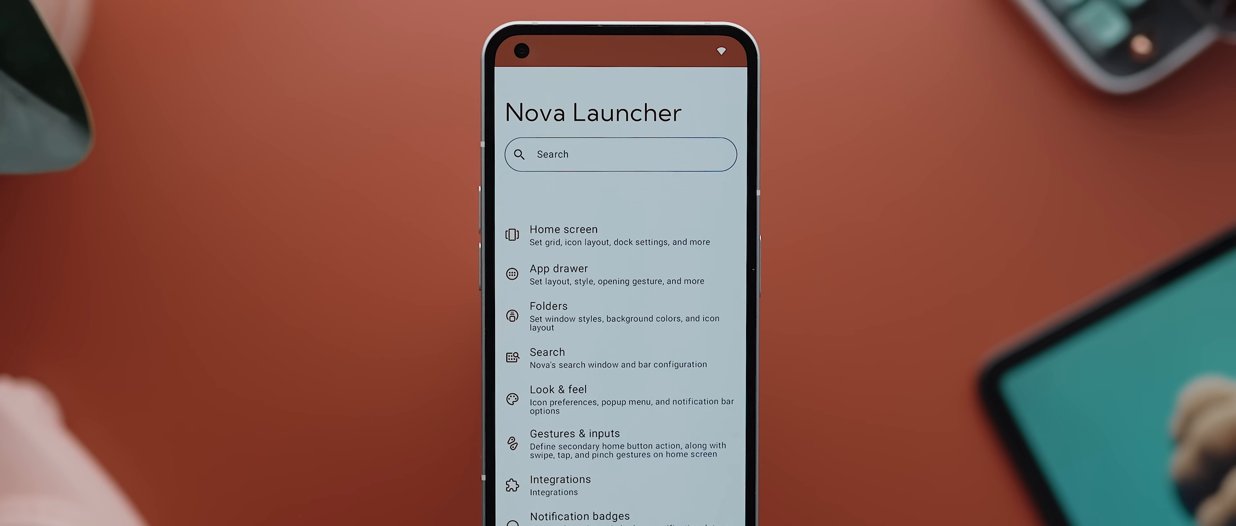
{"action": "scroll", "scroll_direction": "down", "scroll_amount": 3}
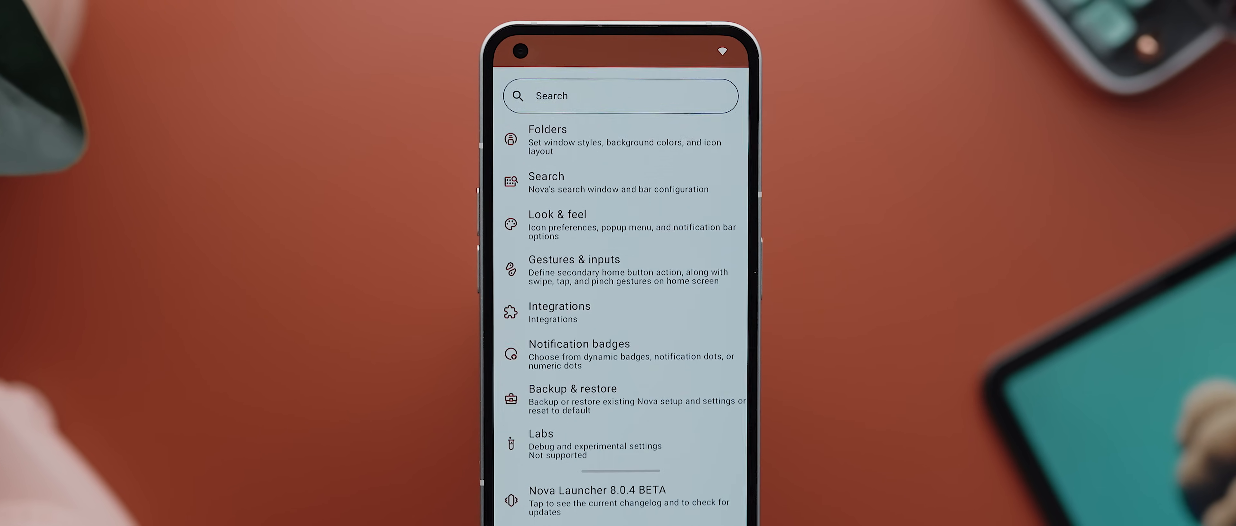
{"action": "scroll", "scroll_direction": "down", "scroll_amount": 3}
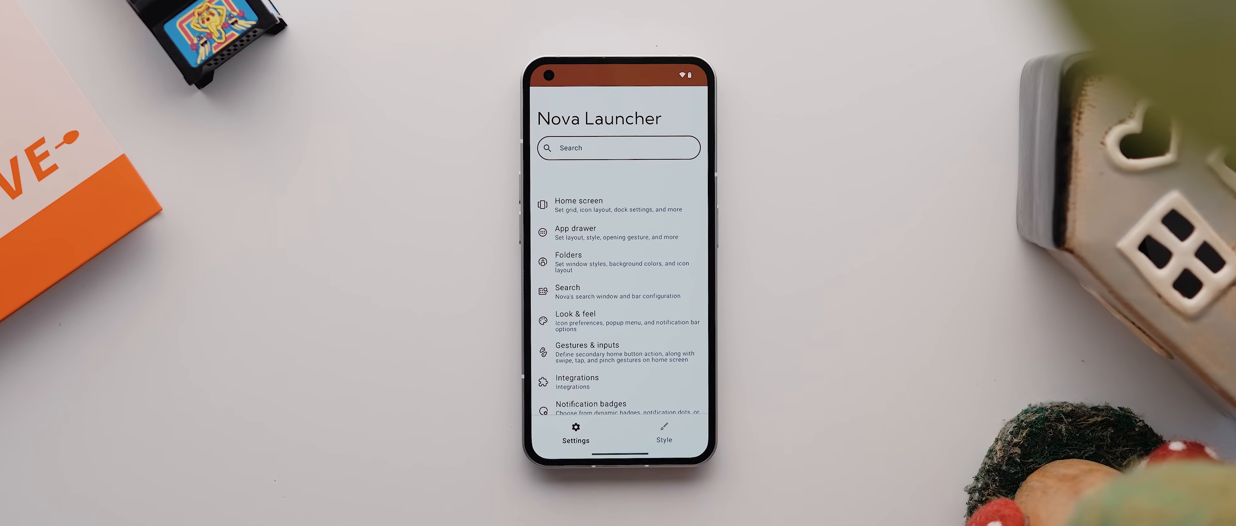
Navigate from the settings list into the App drawer settings.
{"action": "left_click", "coordinate": [619, 204]}
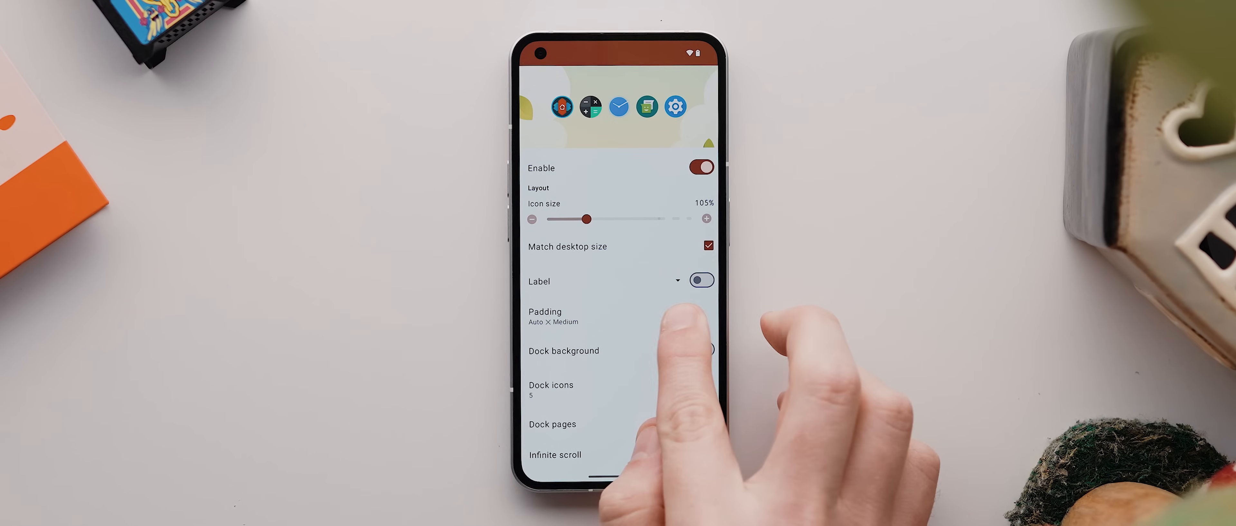
{"action": "scroll", "scroll_direction": "down", "scroll_amount": 3}
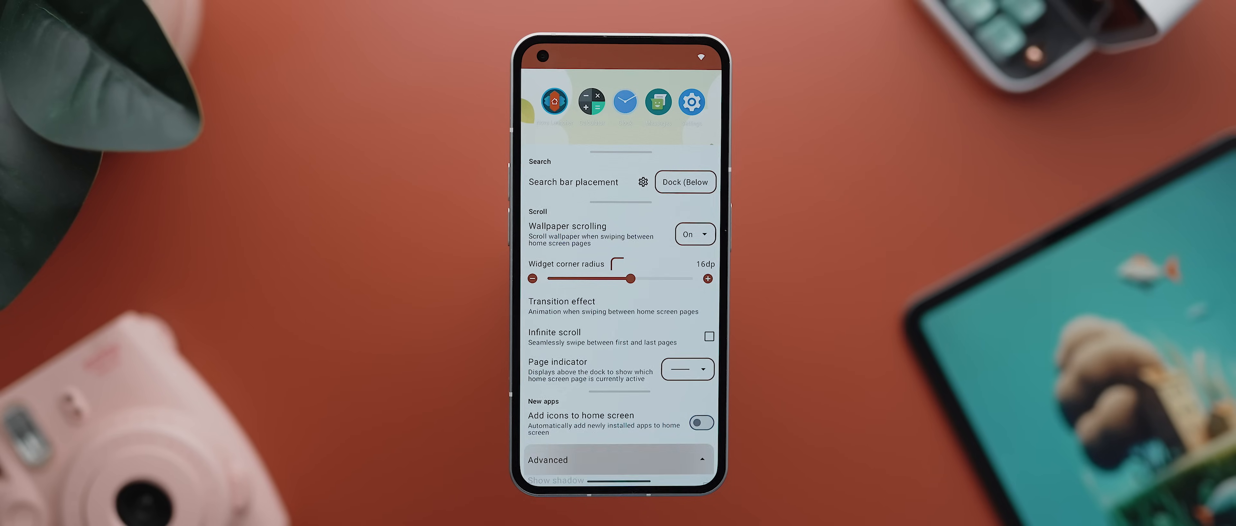
{"action": "scroll", "scroll_direction": "down", "scroll_amount": 3}
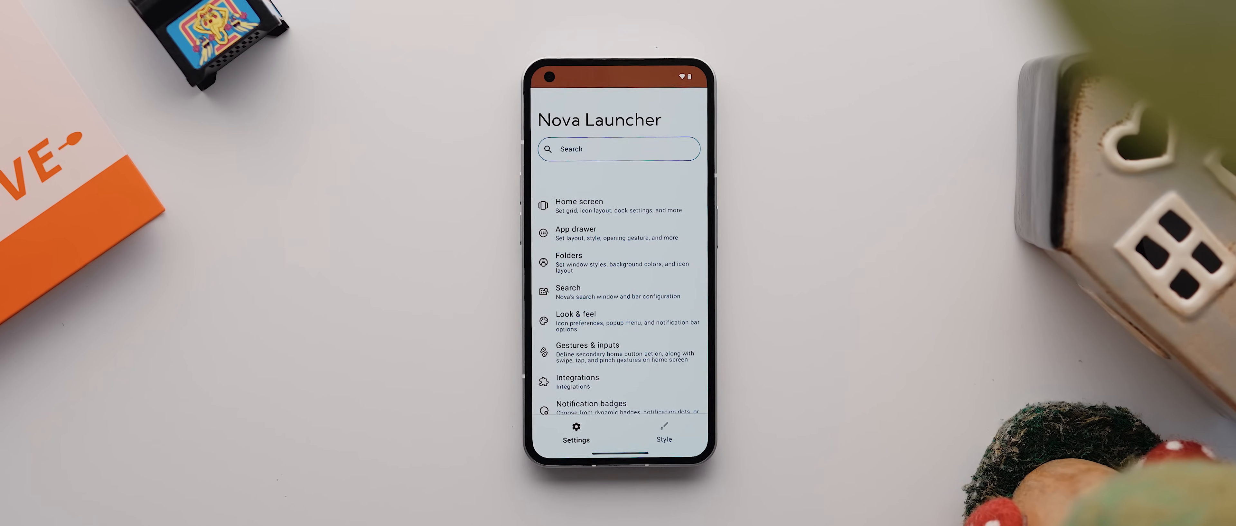
{"action": "left_click", "coordinate": [618, 232]}
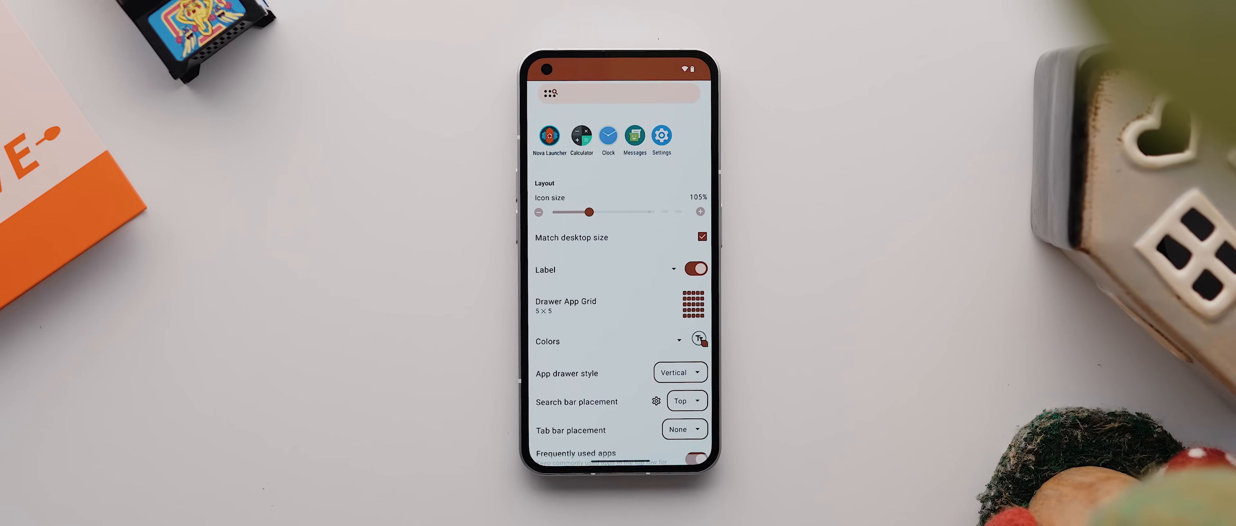
{"action": "scroll", "scroll_direction": "down", "scroll_amount": 3}
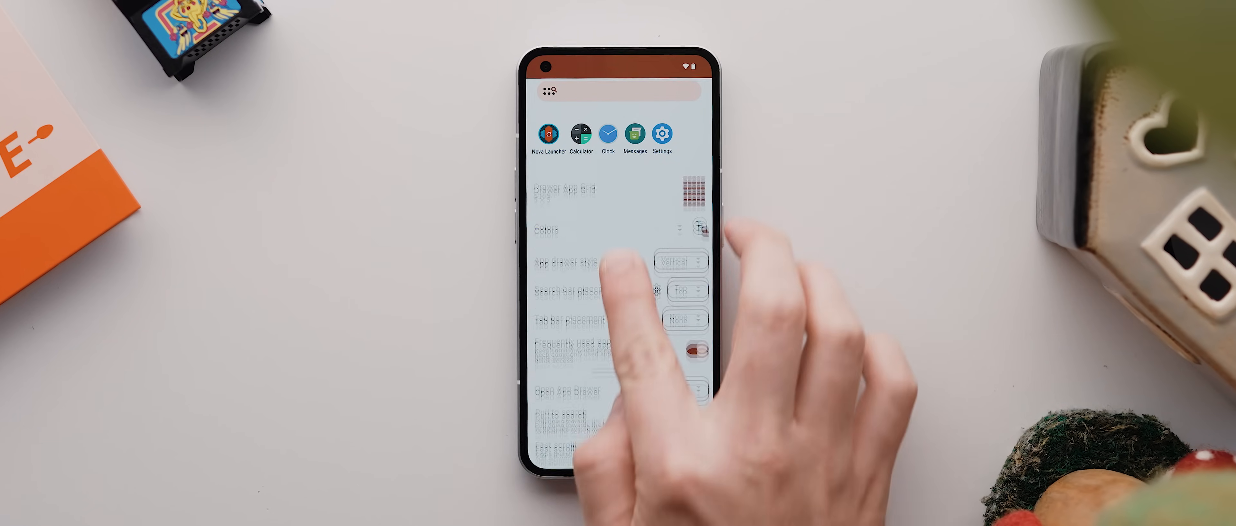
Keep the Vertical drawer style and switch off Frequently used apps and Fast scrollbar.
{"action": "left_click", "coordinate": [682, 261]}
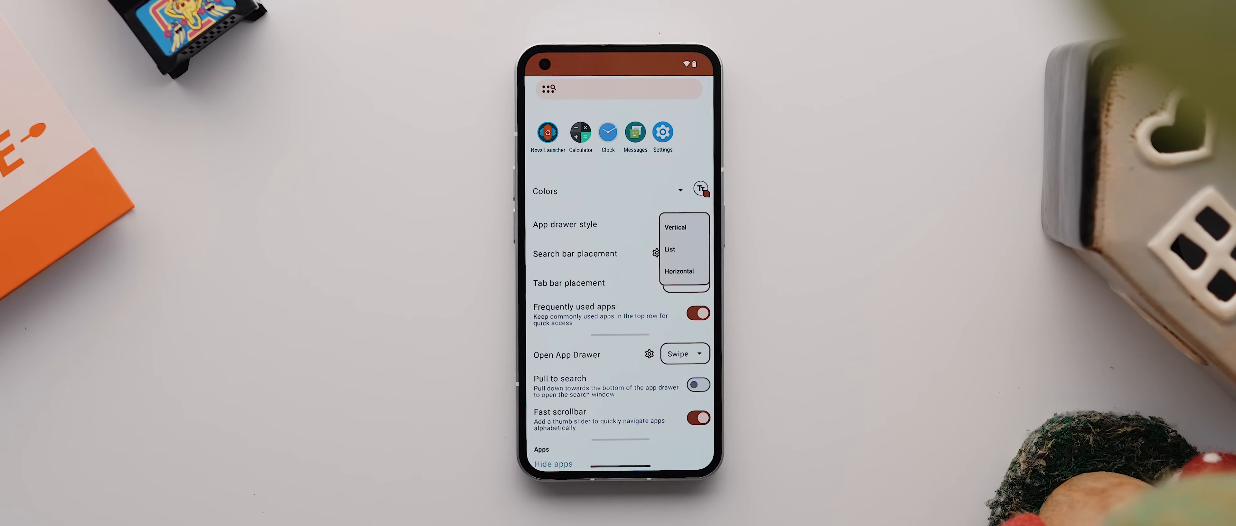
{"action": "left_click", "coordinate": [675, 228]}
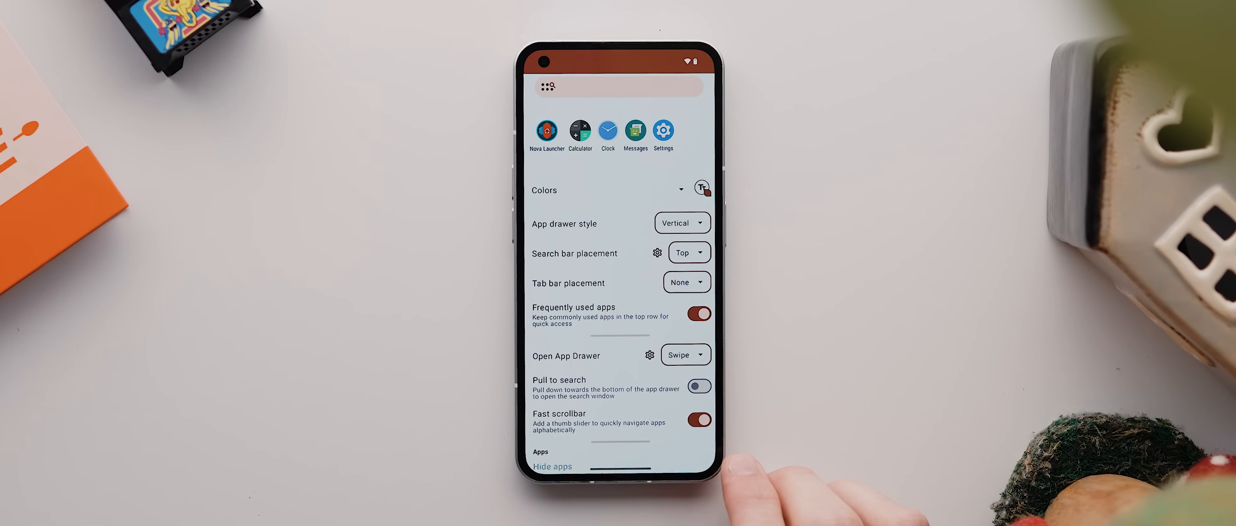
{"action": "left_click", "coordinate": [698, 315]}
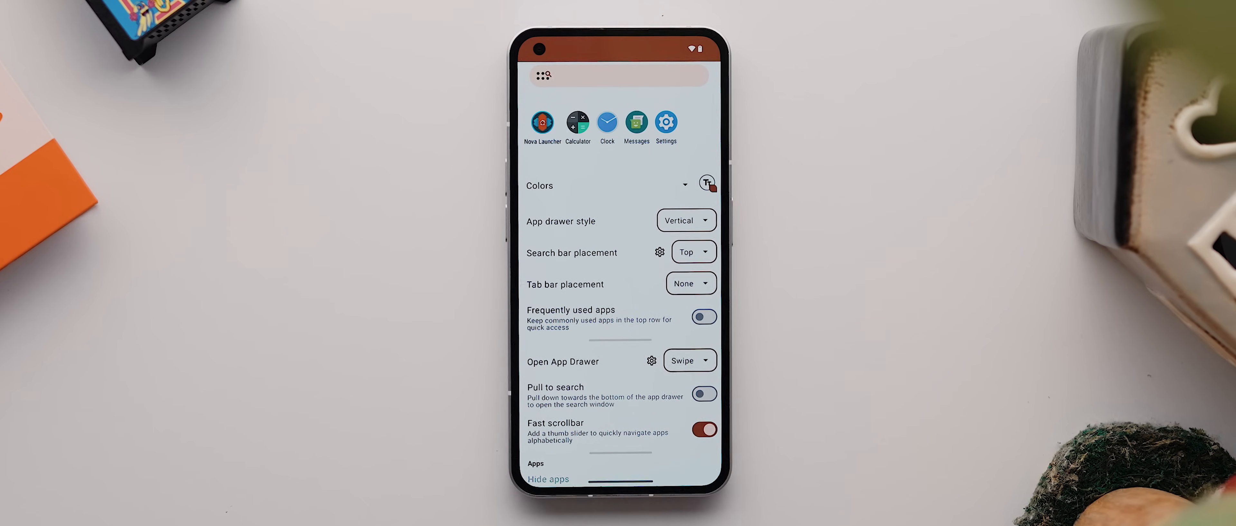
{"action": "left_click", "coordinate": [687, 360]}
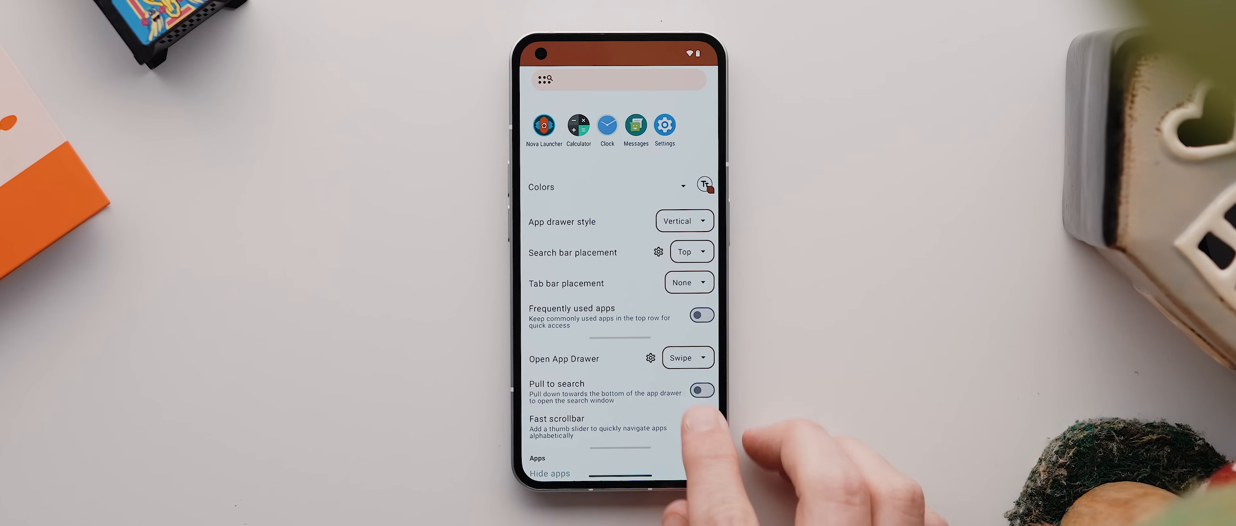
Enable the Swipe indicator in the Open App Drawer gesture options and confirm.
{"action": "left_click", "coordinate": [650, 358]}
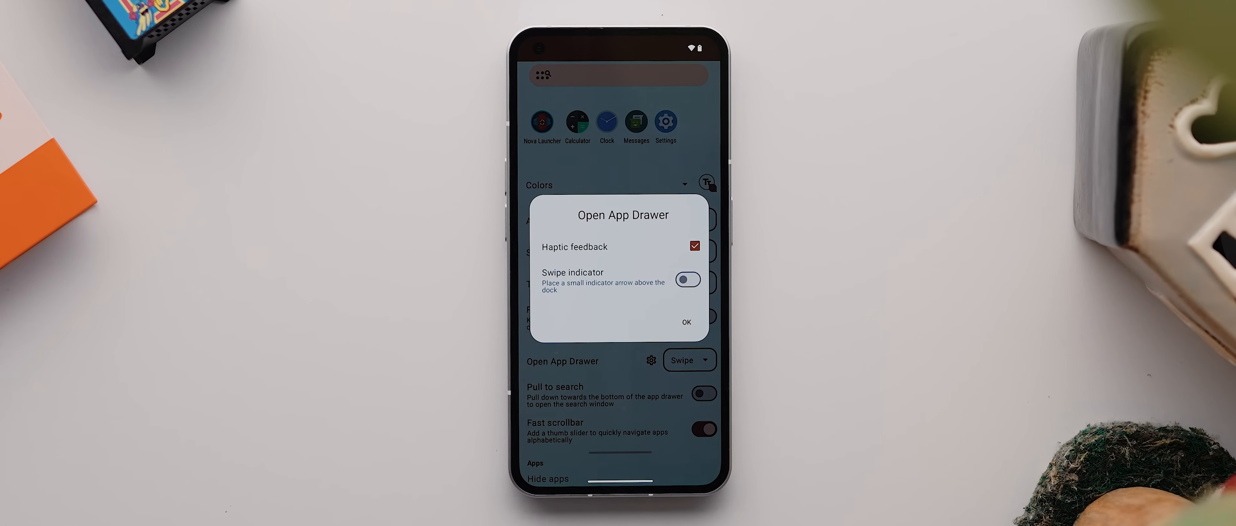
{"action": "left_click", "coordinate": [686, 279]}
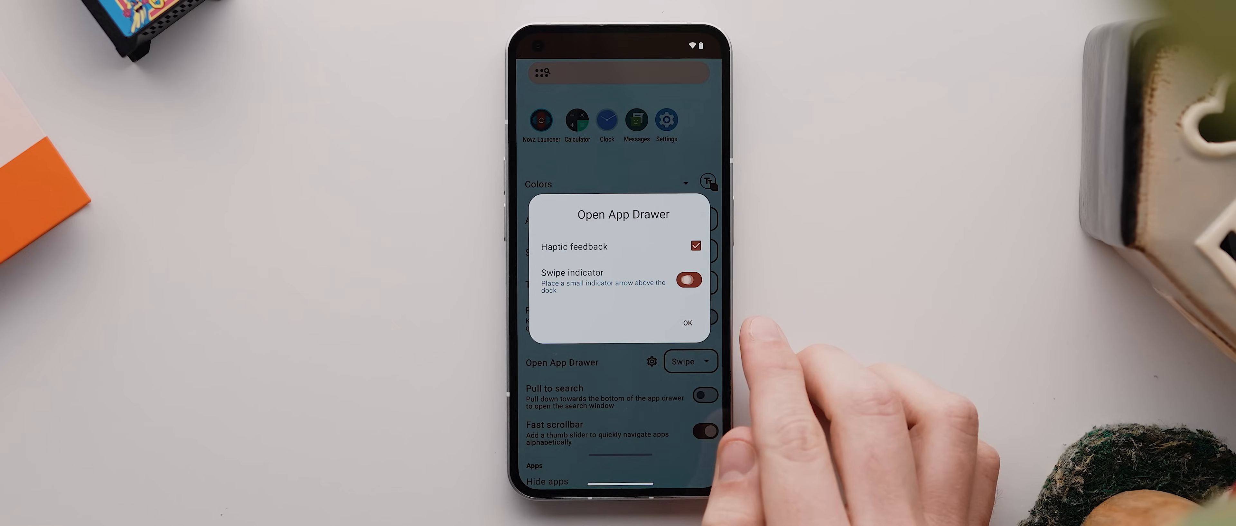
{"action": "left_click", "coordinate": [688, 280]}
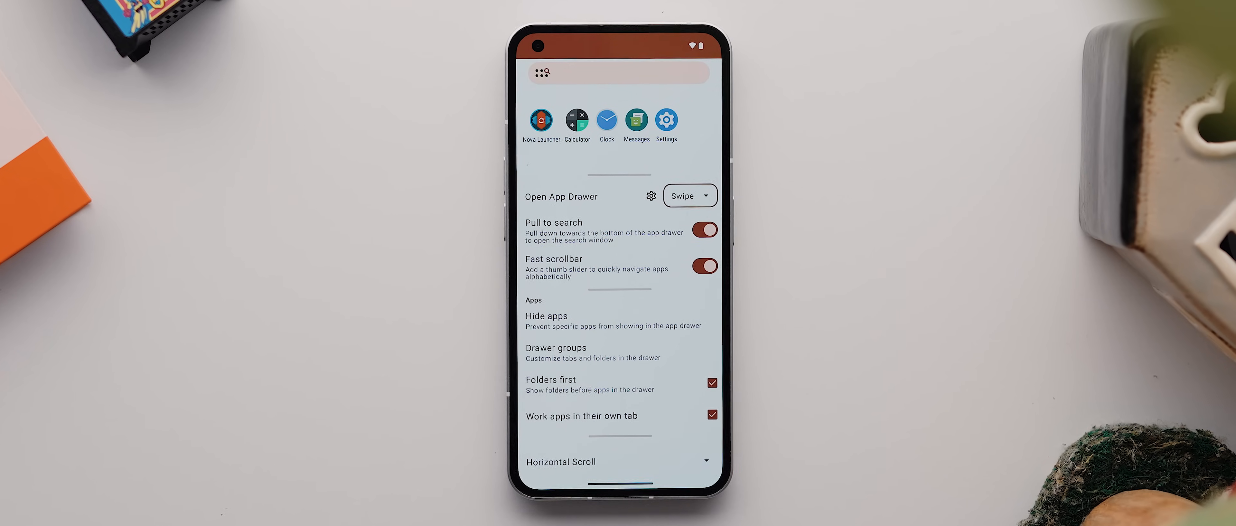
Peek at Drawer groups, return, and move on to the Folders settings page.
{"action": "left_click", "coordinate": [556, 352]}
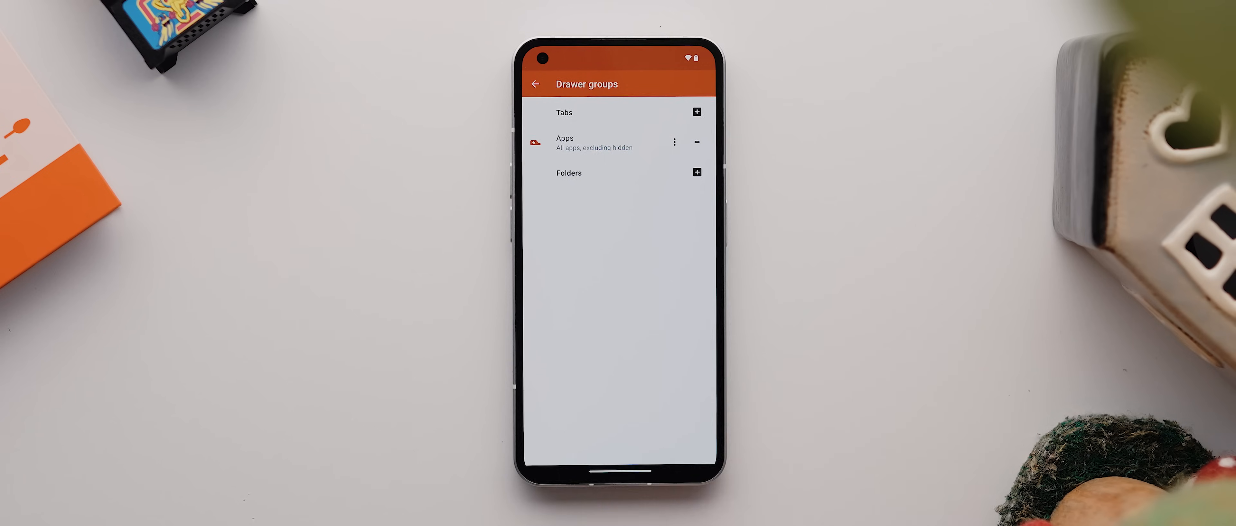
{"action": "left_click", "coordinate": [535, 84]}
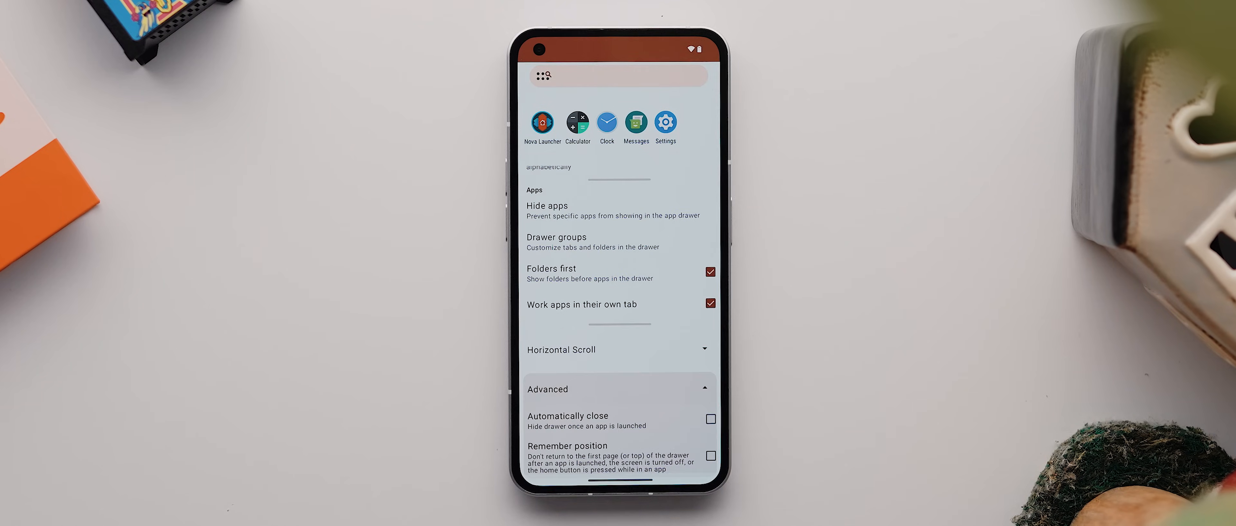
{"action": "left_click", "coordinate": [710, 456]}
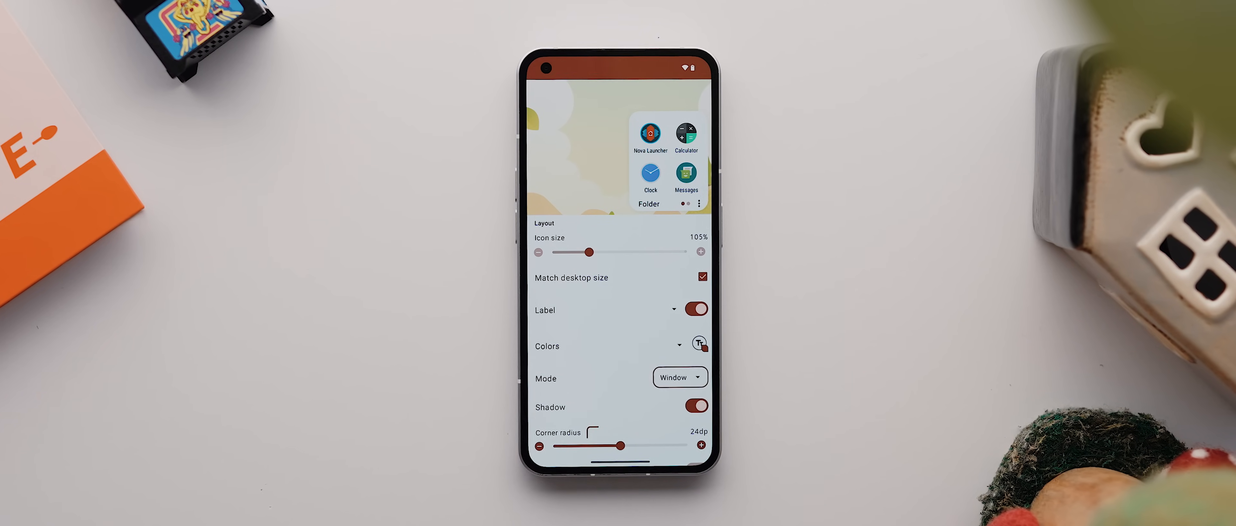
Set folder Mode to Immersive, hide folder names, and go back to the home screen.
{"action": "left_click", "coordinate": [680, 377]}
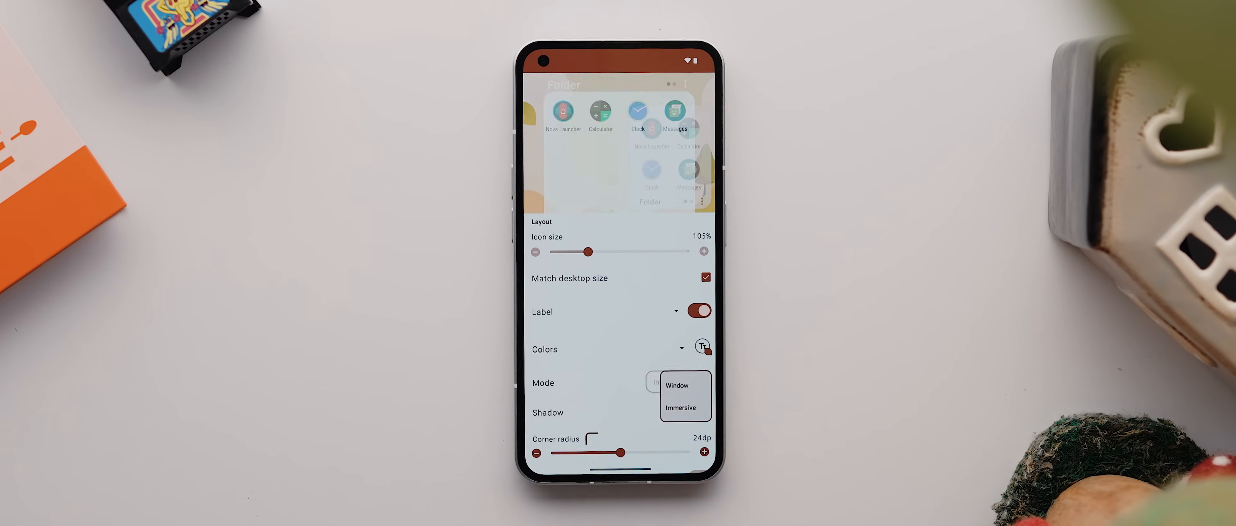
{"action": "left_click", "coordinate": [678, 408]}
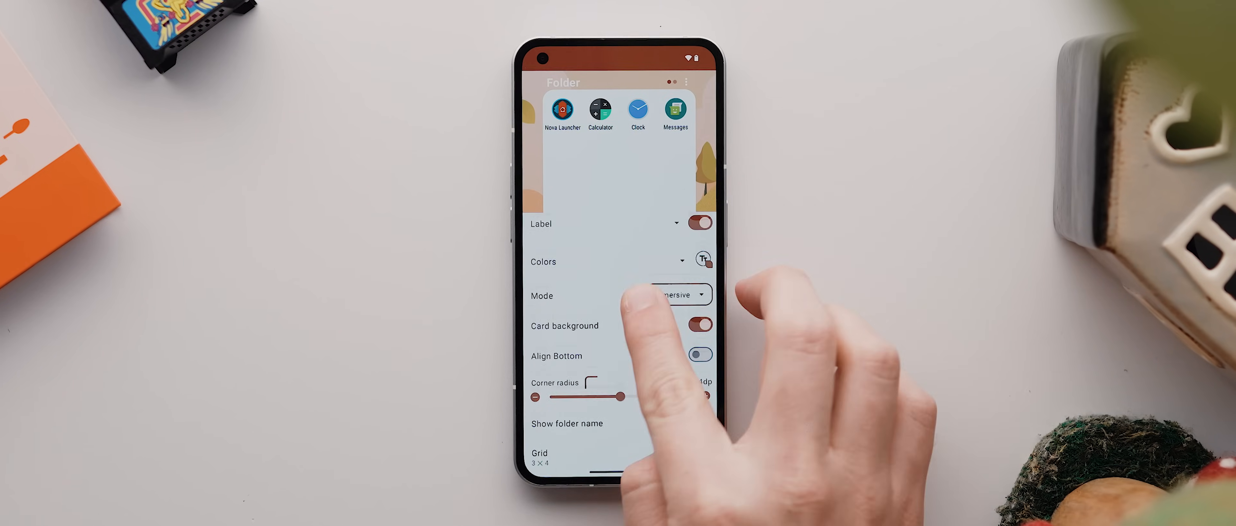
{"action": "scroll", "scroll_direction": "down", "scroll_amount": 3}
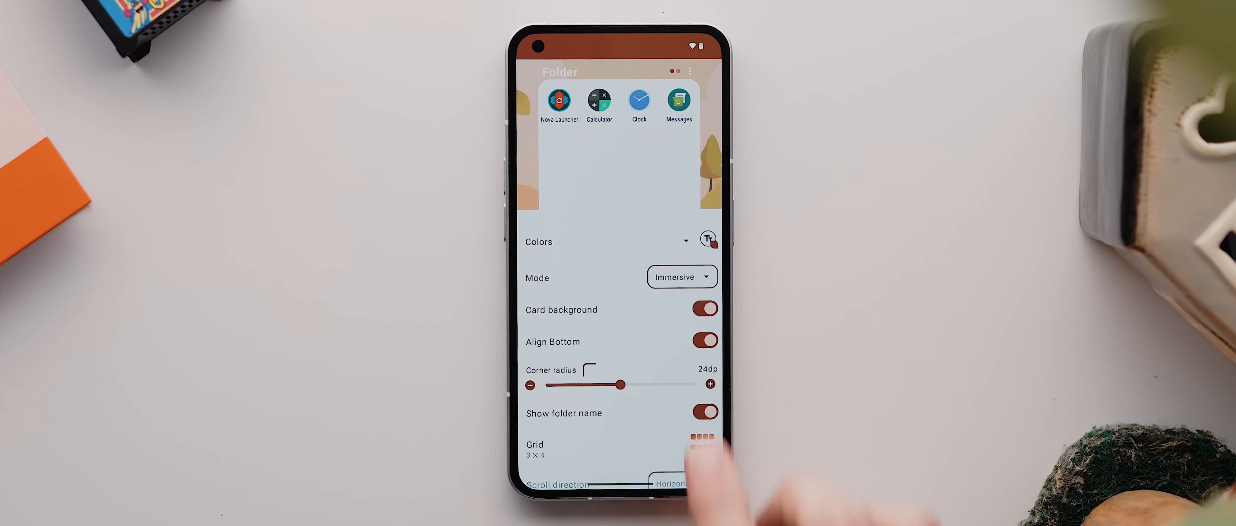
{"action": "left_click", "coordinate": [704, 411]}
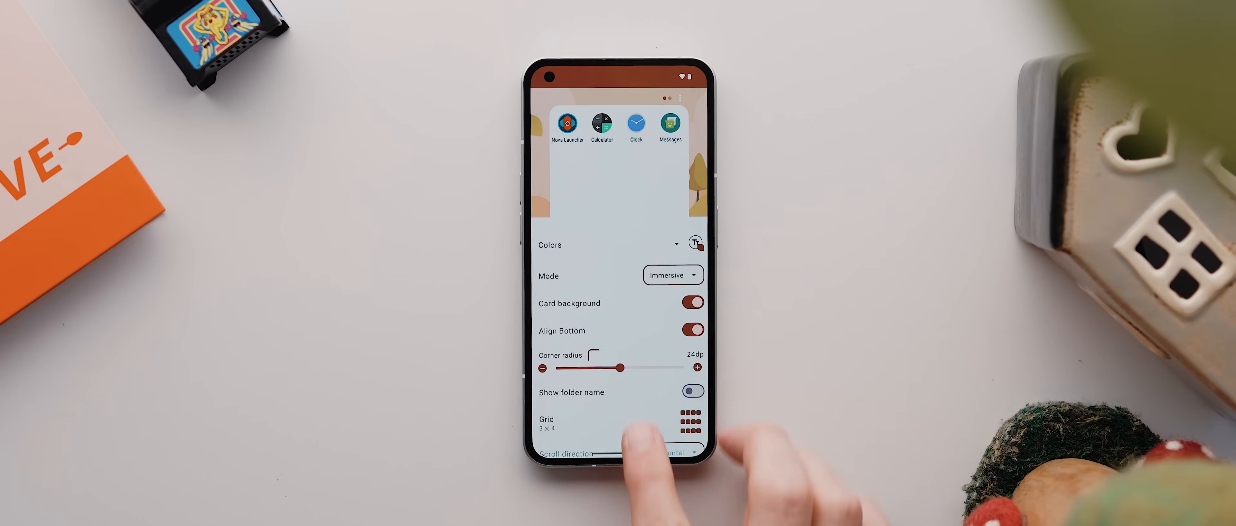
{"action": "scroll", "scroll_direction": "up", "scroll_amount": 3}
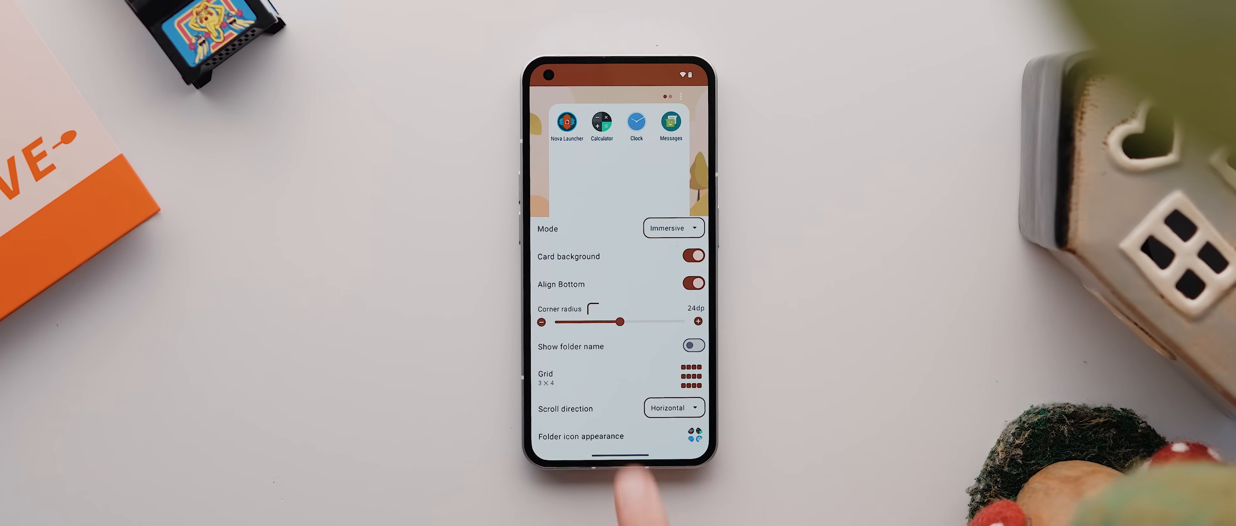
{"action": "left_click", "coordinate": [619, 436]}
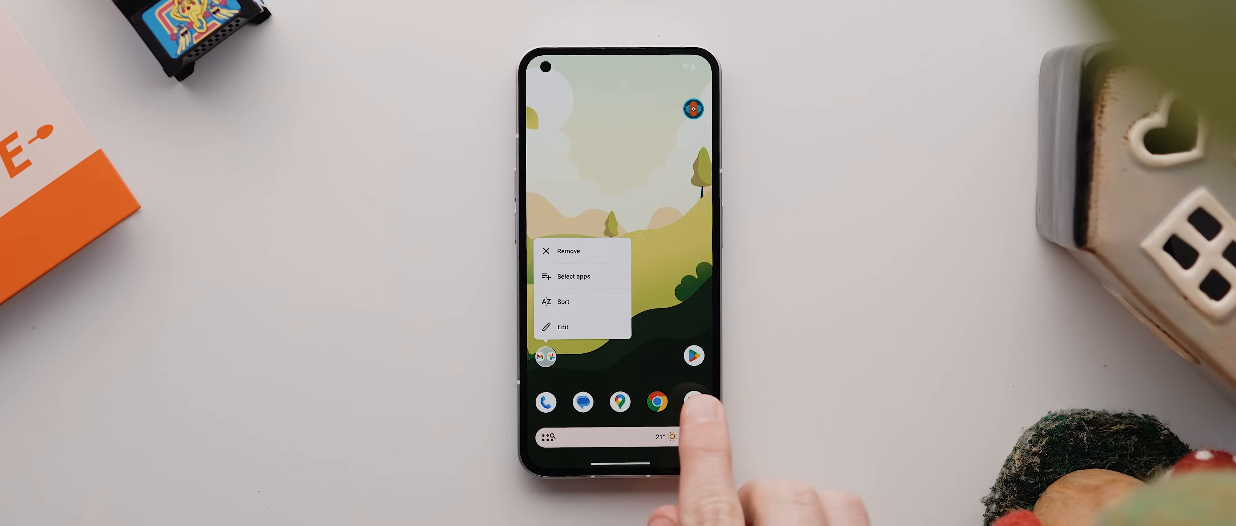
Give the dock shortcut a CandyCons icon with Reshape unchecked and confirm.
{"action": "left_click", "coordinate": [562, 327]}
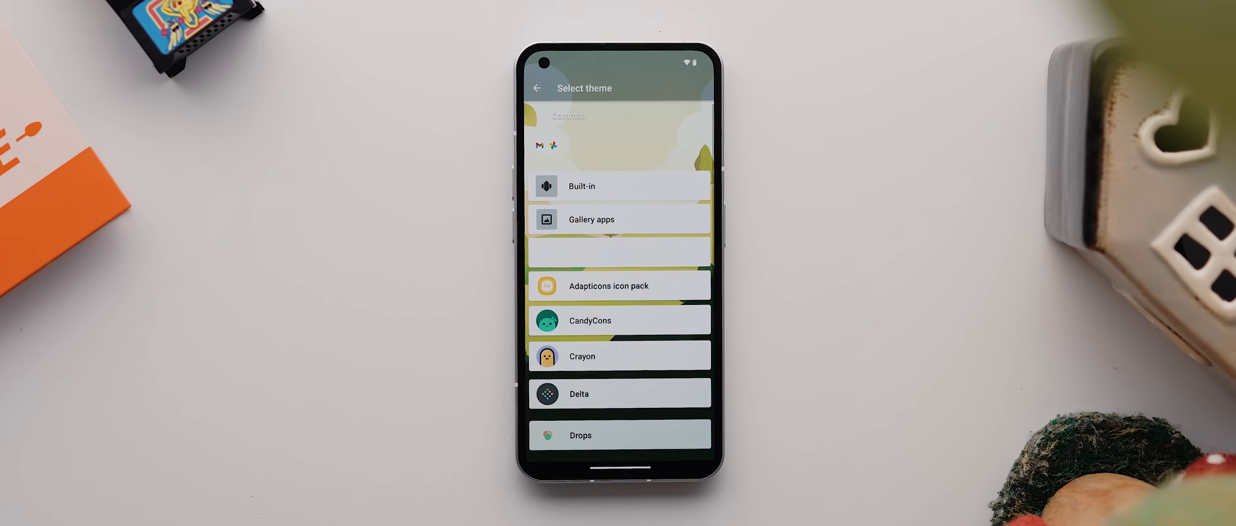
{"action": "left_click", "coordinate": [619, 319]}
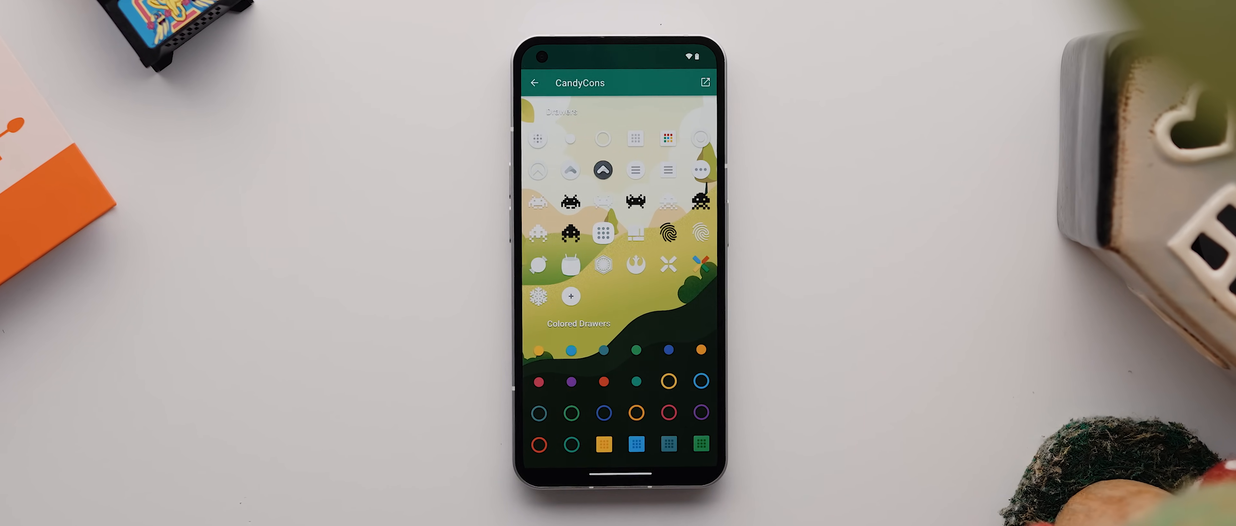
{"action": "scroll", "scroll_direction": "down", "scroll_amount": 3}
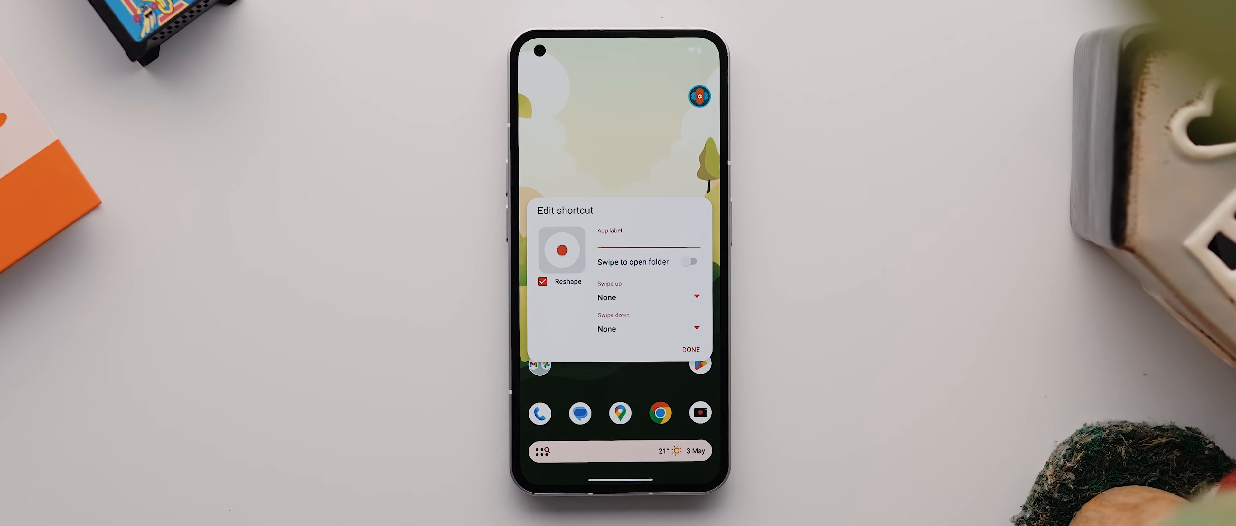
{"action": "left_click", "coordinate": [542, 282]}
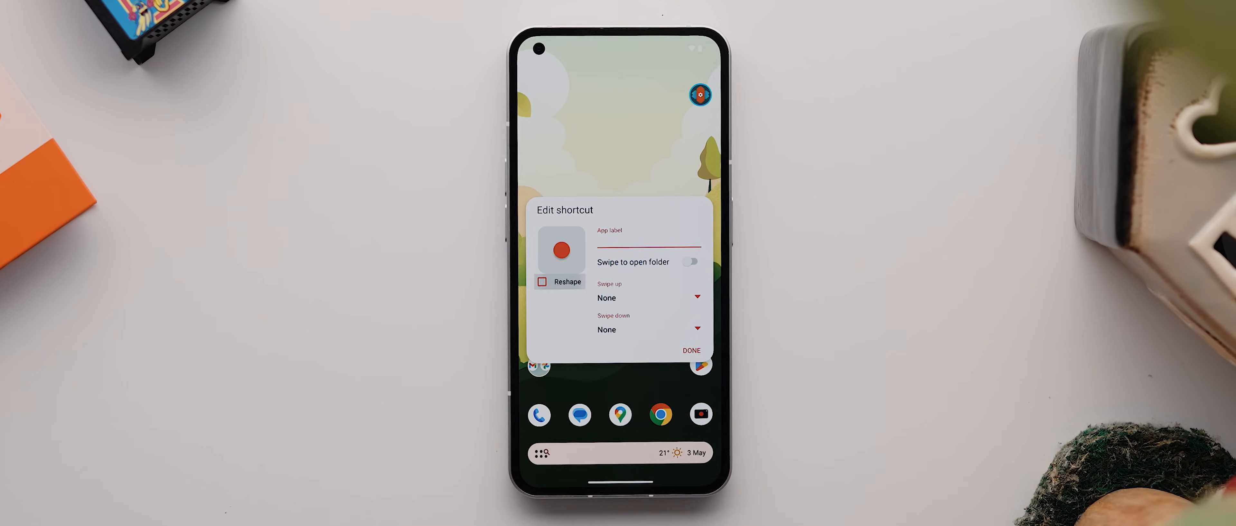
{"action": "left_click", "coordinate": [691, 350]}
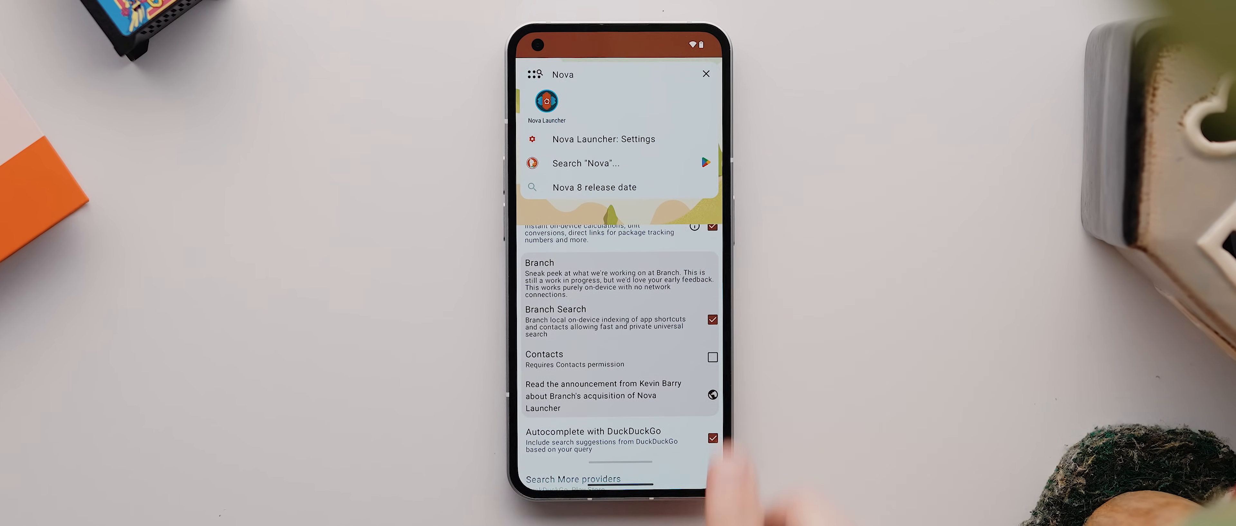
Enable Google, Google Maps, Spotify and YouTube as extra search providers and return to settings.
{"action": "left_click", "coordinate": [712, 357]}
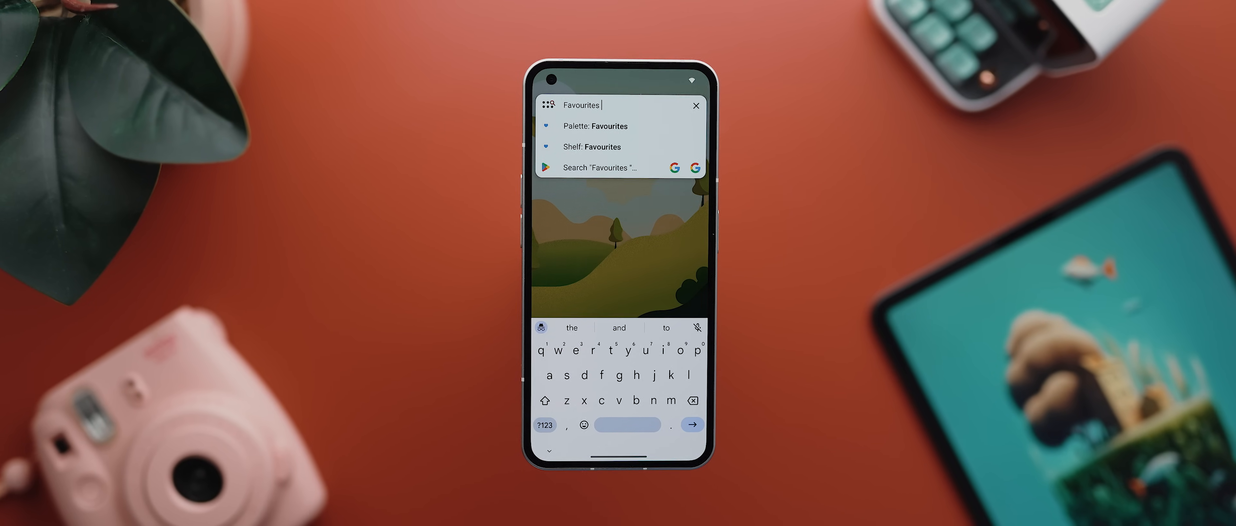
{"action": "type", "text": "Michelle"}
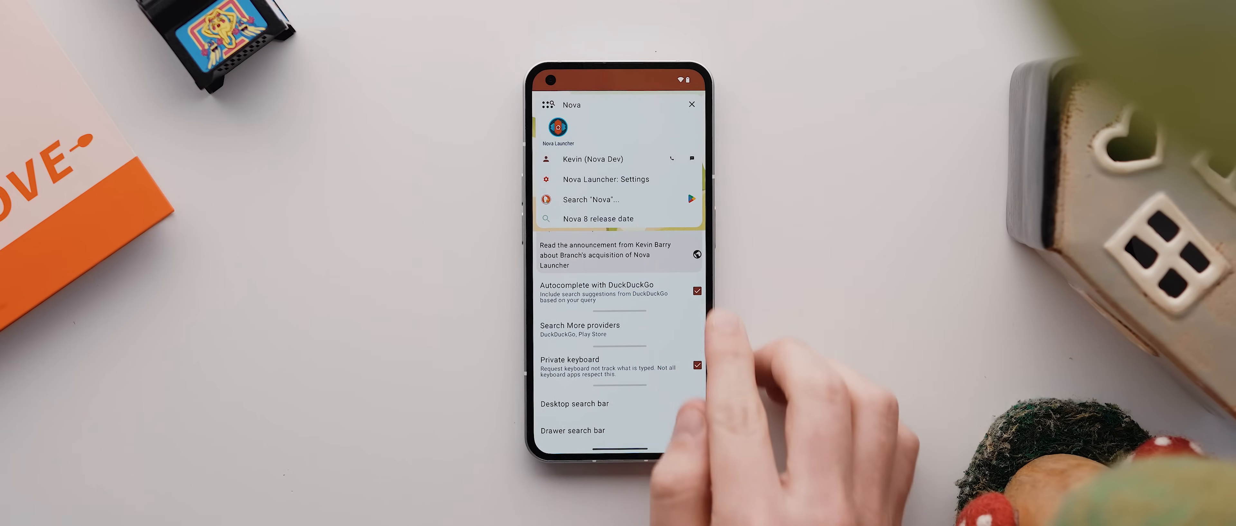
{"action": "left_click", "coordinate": [579, 325]}
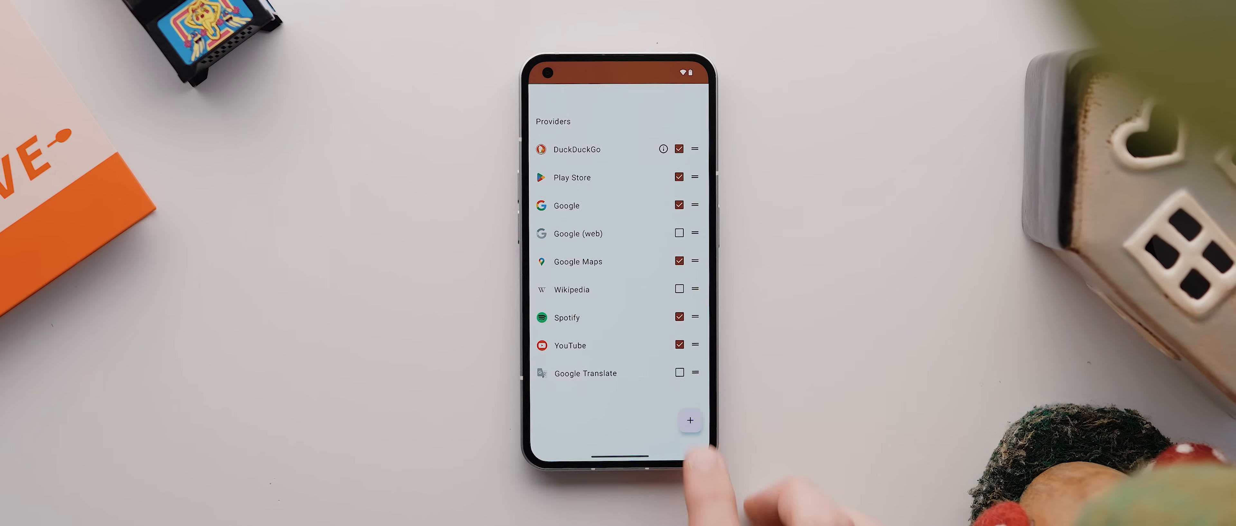
{"action": "left_click", "coordinate": [689, 421]}
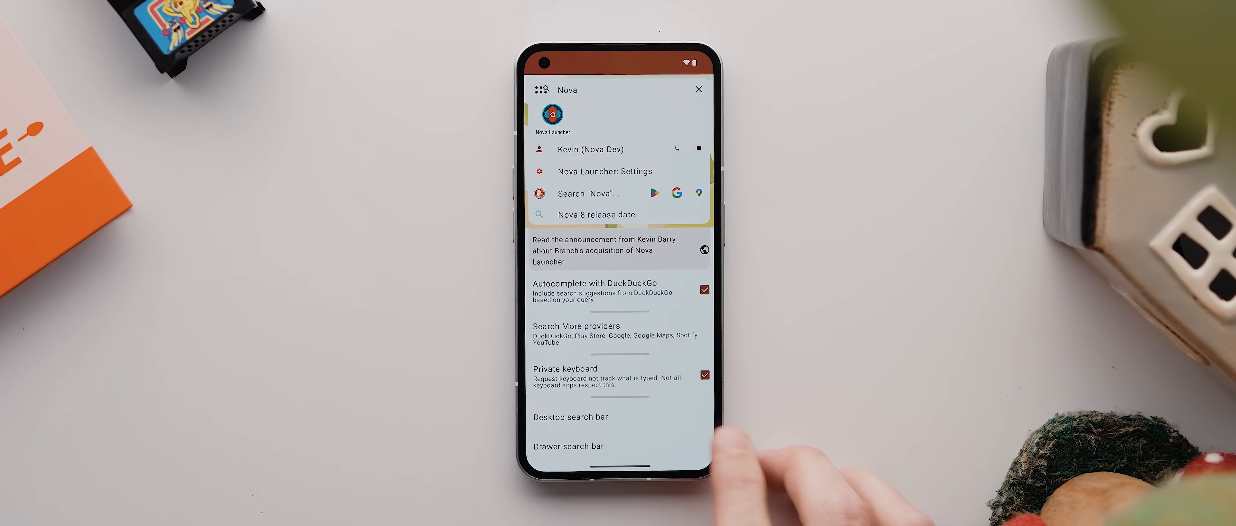
{"action": "left_click", "coordinate": [569, 416]}
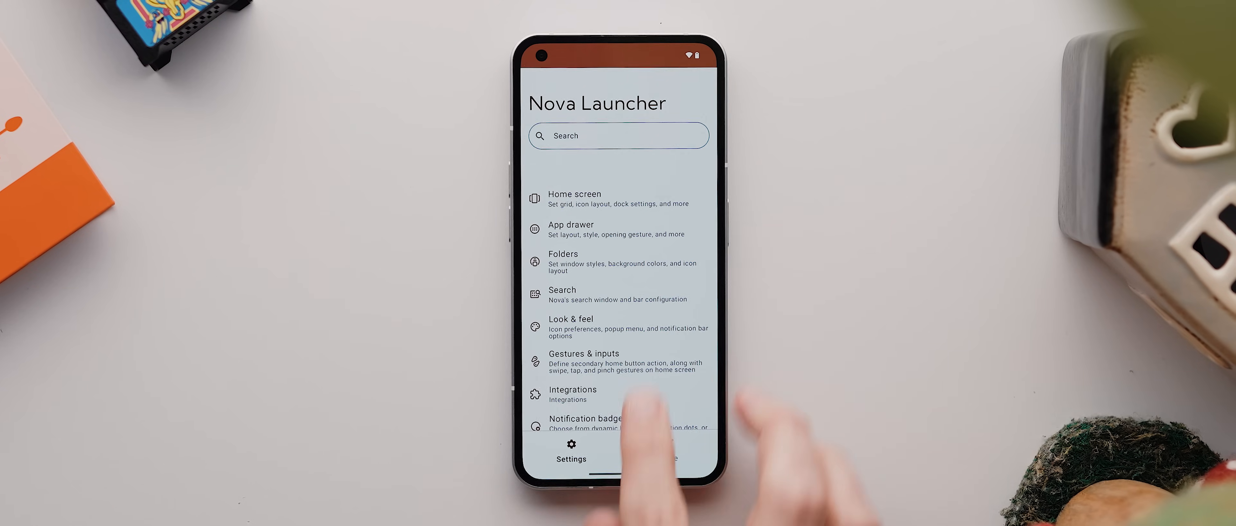
Go into Look & feel and reach the icon popup menu options.
{"action": "left_click", "coordinate": [619, 326]}
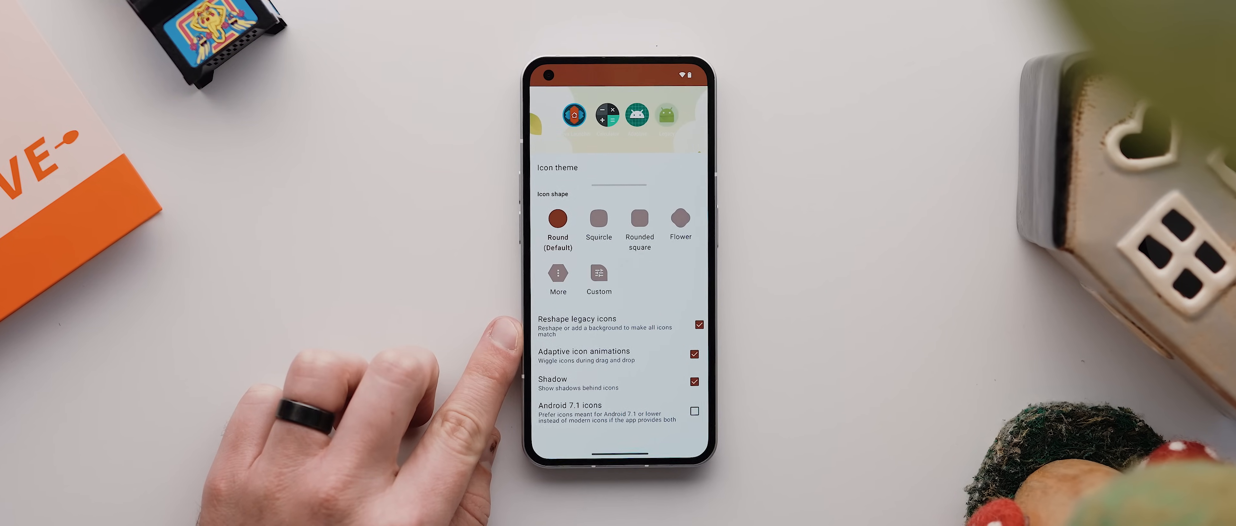
{"action": "left_click", "coordinate": [697, 325]}
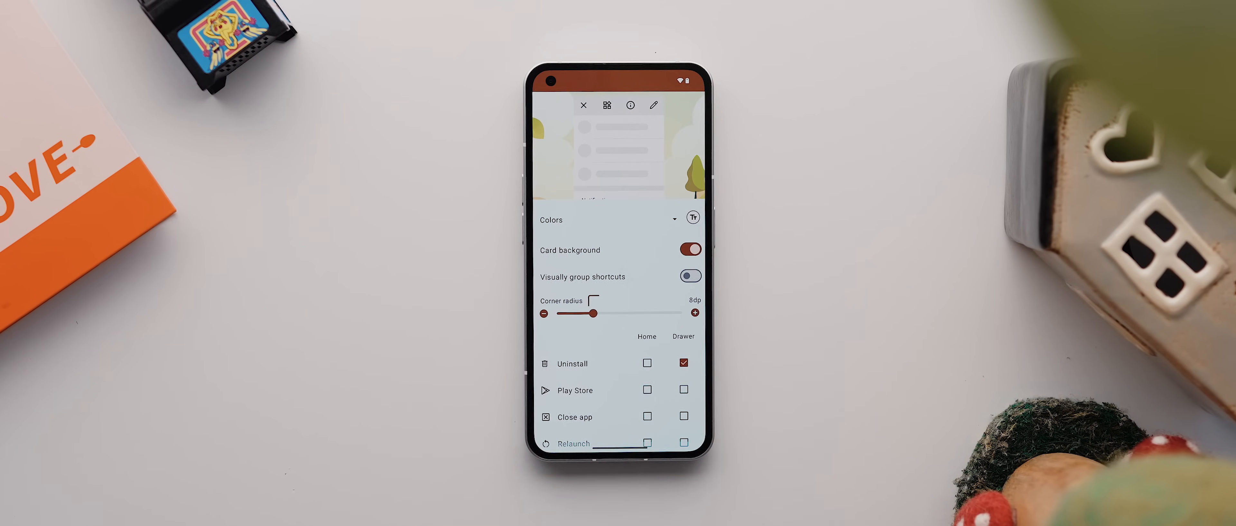
Tick Uninstall, Play Store, Close app and Relaunch for the home icon popup menu.
{"action": "scroll", "scroll_direction": "down", "scroll_amount": 3}
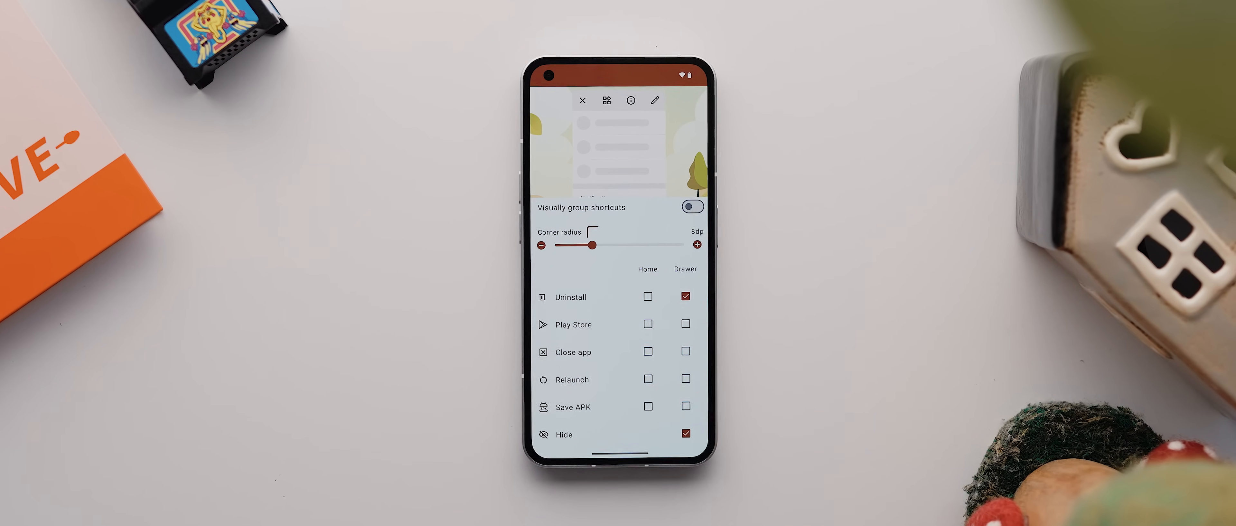
{"action": "left_click", "coordinate": [648, 297]}
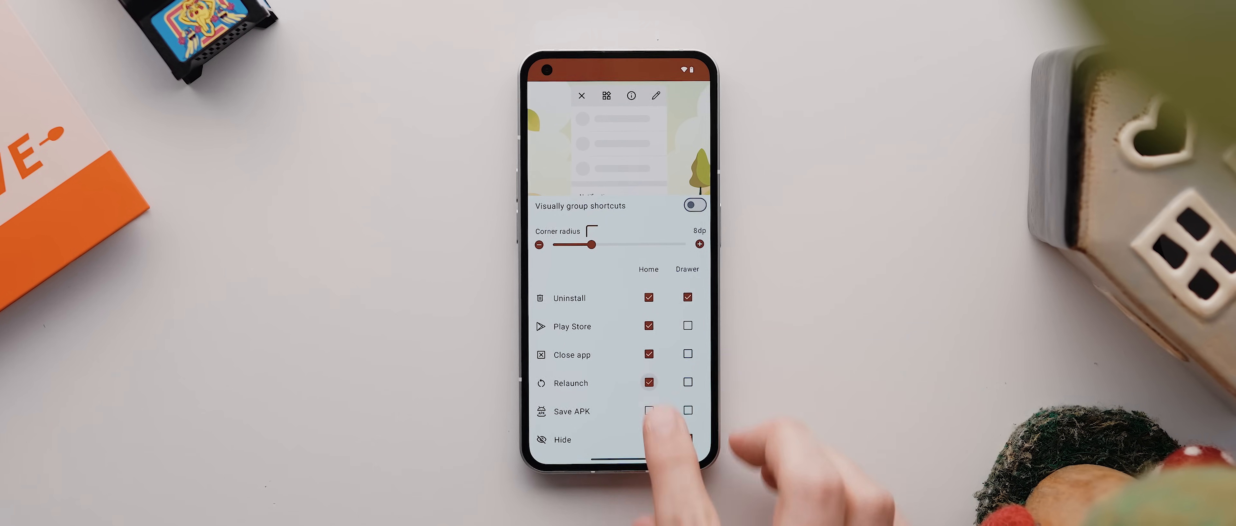
{"action": "left_click", "coordinate": [648, 411]}
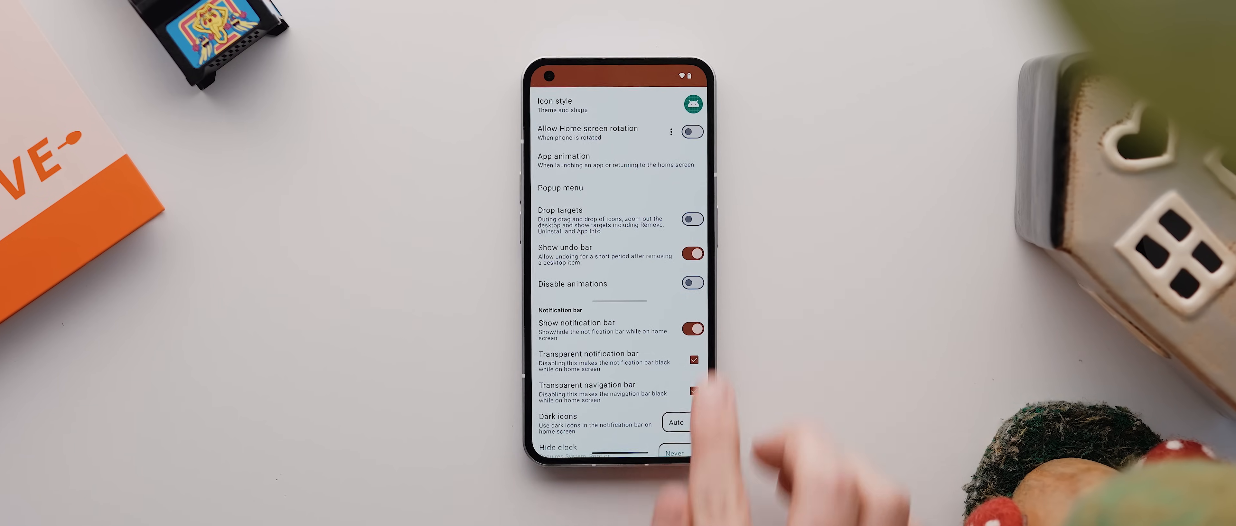
Return from Look & feel to the Nova Settings main page.
{"action": "left_click", "coordinate": [692, 329]}
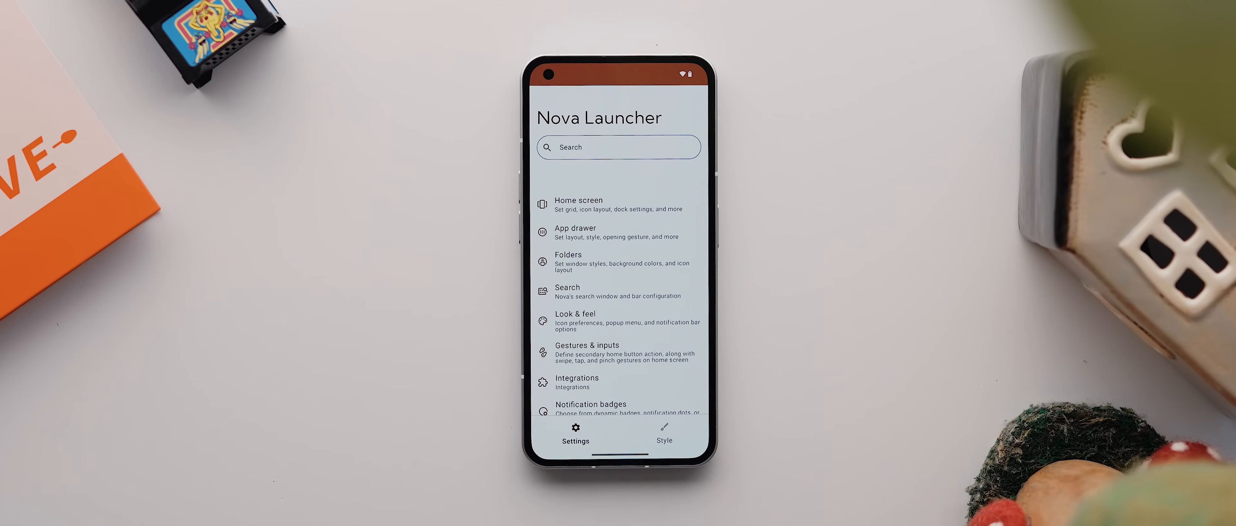
View Gestures & inputs, then move on to the Integrations settings.
{"action": "left_click", "coordinate": [619, 351]}
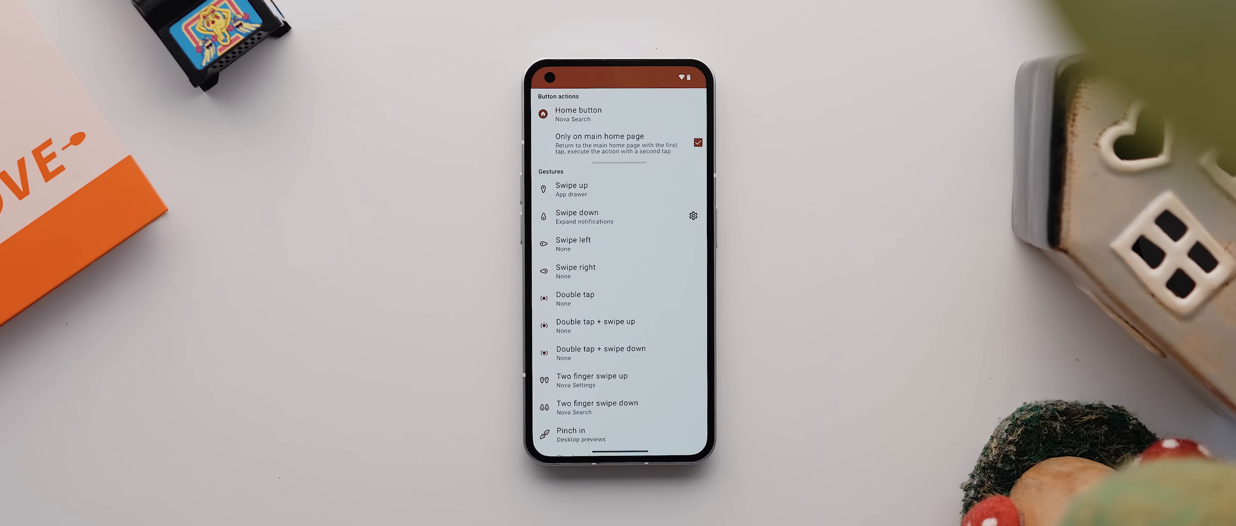
{"action": "left_click", "coordinate": [578, 113]}
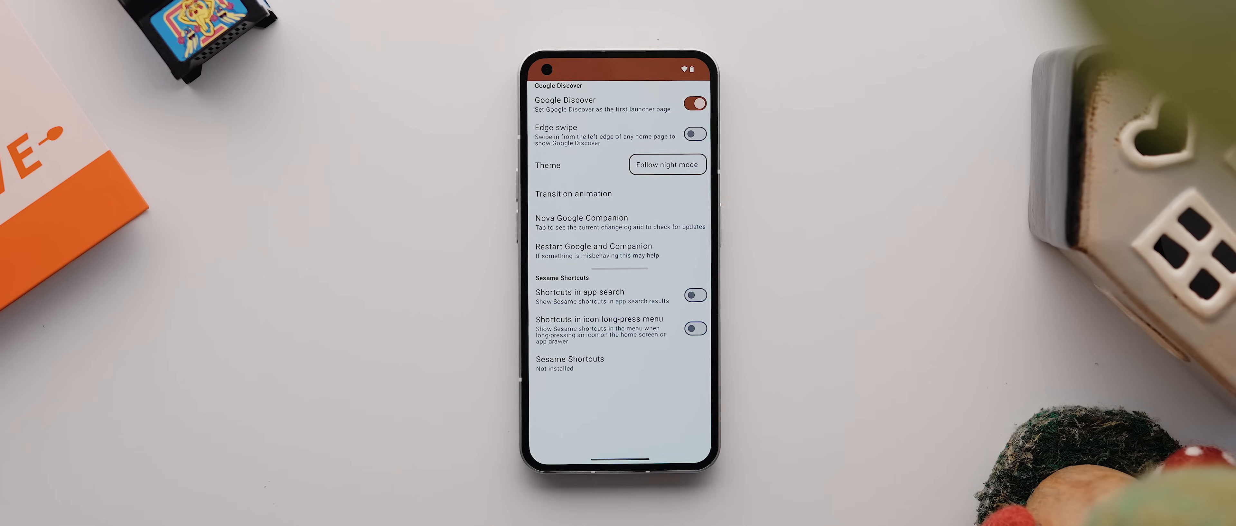
Launch the Nova Google Companion changelog page in the browser.
{"action": "left_click", "coordinate": [581, 218]}
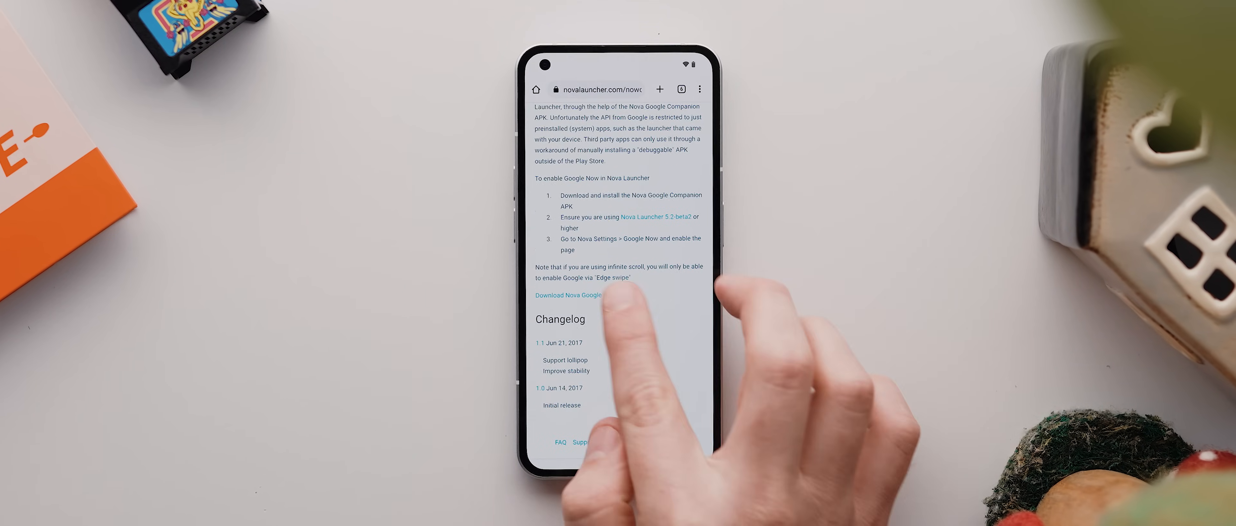
Download the Nova Google Companion APK and confirm its installation.
{"action": "left_click", "coordinate": [568, 295]}
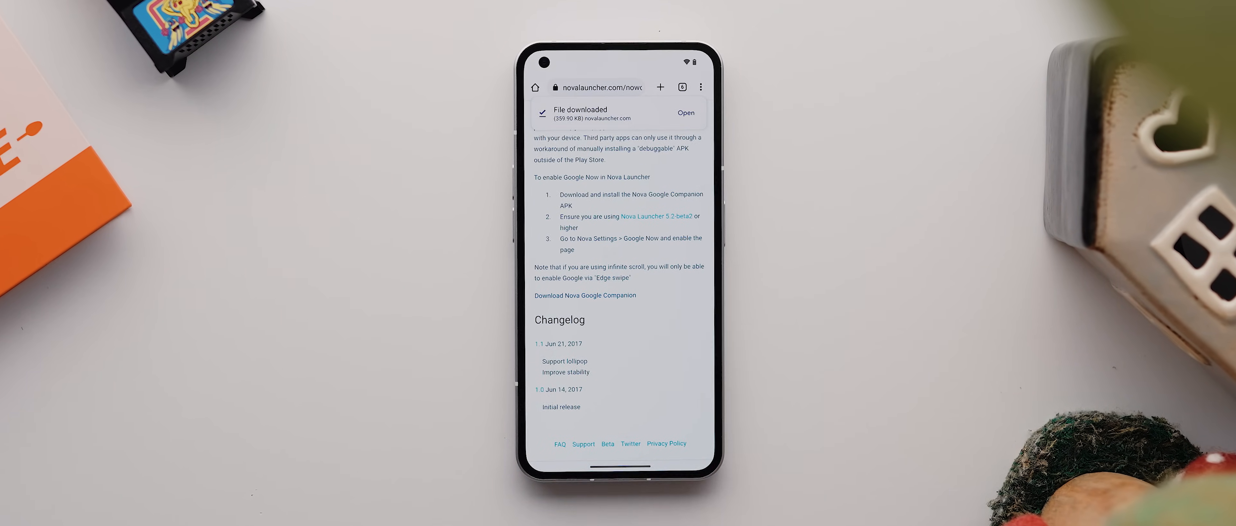
{"action": "left_click", "coordinate": [684, 113]}
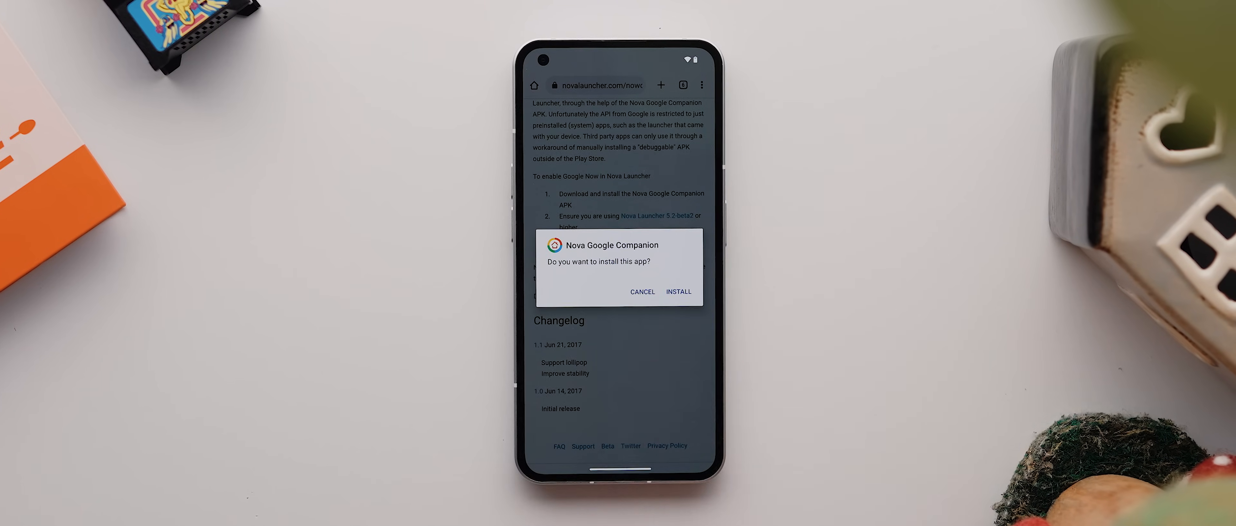
{"action": "left_click", "coordinate": [677, 291]}
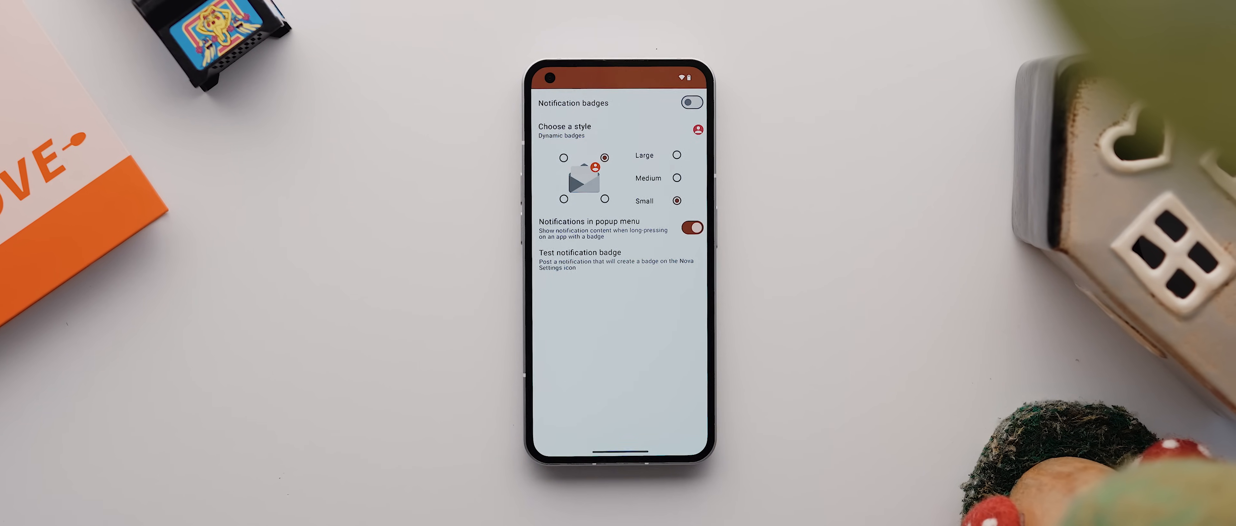
Switch on notification badges with large dynamic badges and go back.
{"action": "left_click", "coordinate": [691, 103]}
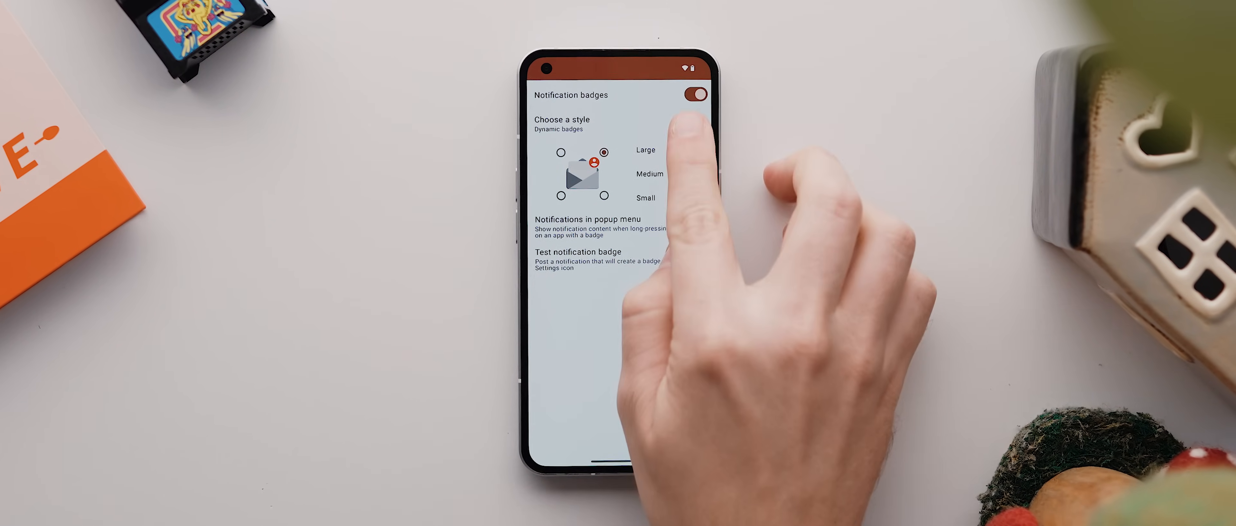
{"action": "left_click", "coordinate": [562, 124]}
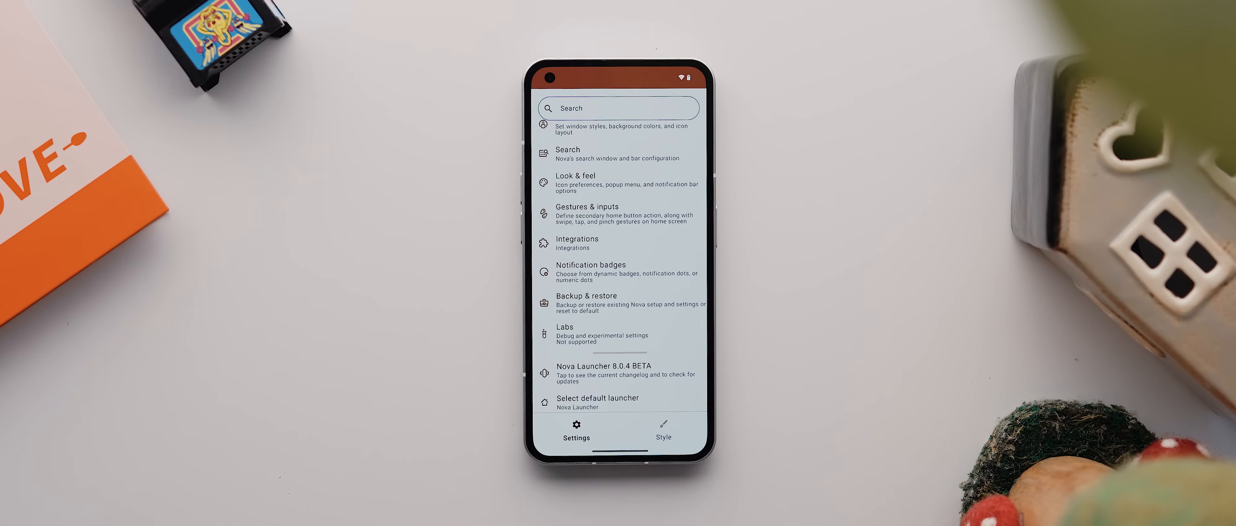
Restore a saved Nova backup, confirming it overwrites the current layout.
{"action": "left_click", "coordinate": [618, 302]}
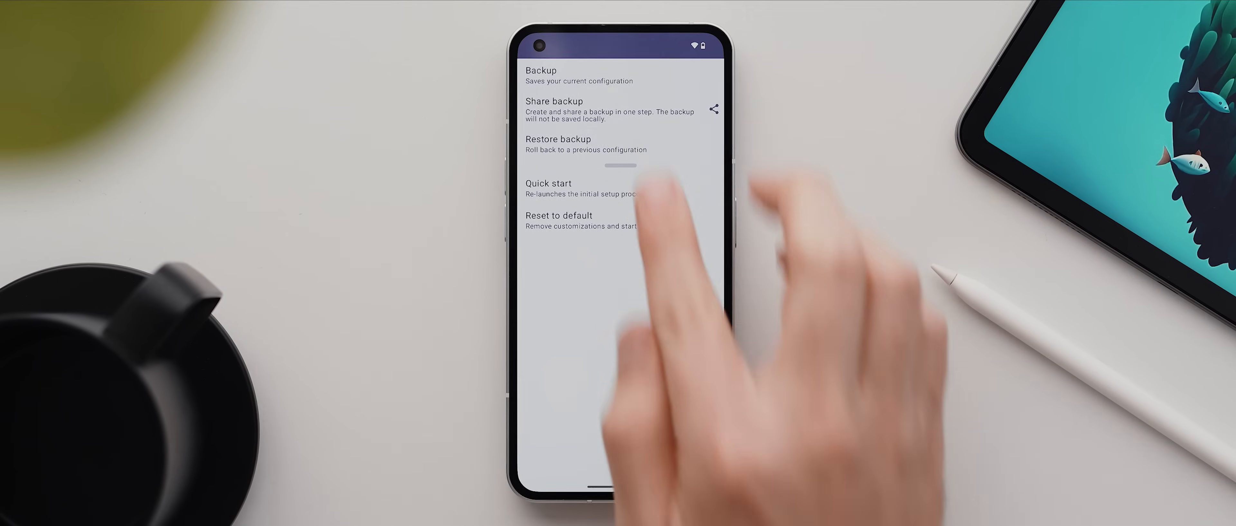
{"action": "left_click", "coordinate": [557, 144]}
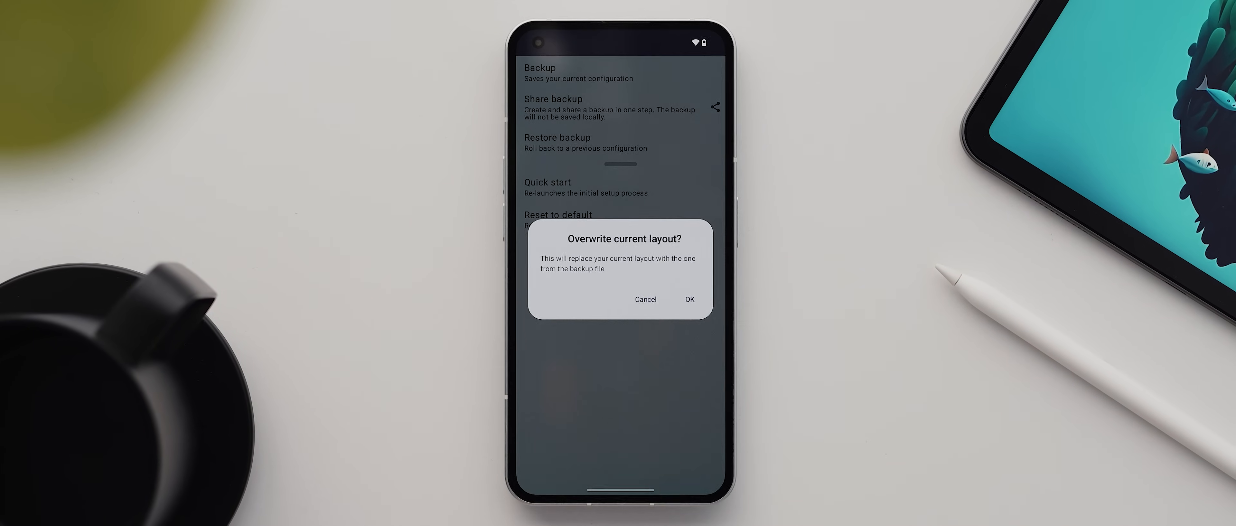
{"action": "left_click", "coordinate": [688, 298]}
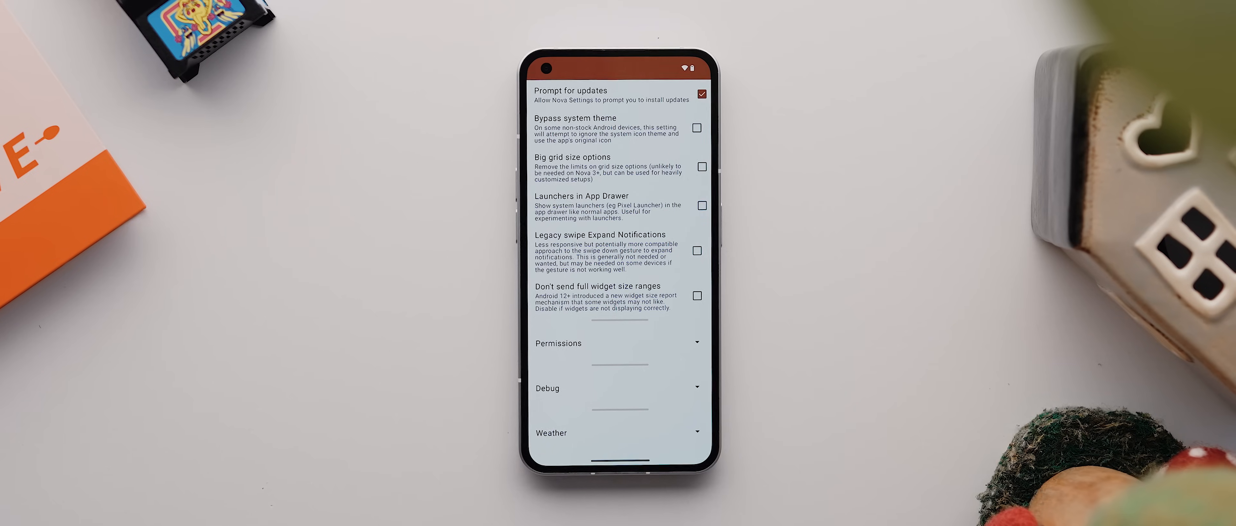
Enter the Labs experimental settings from Nova Settings.
{"action": "left_click", "coordinate": [617, 343]}
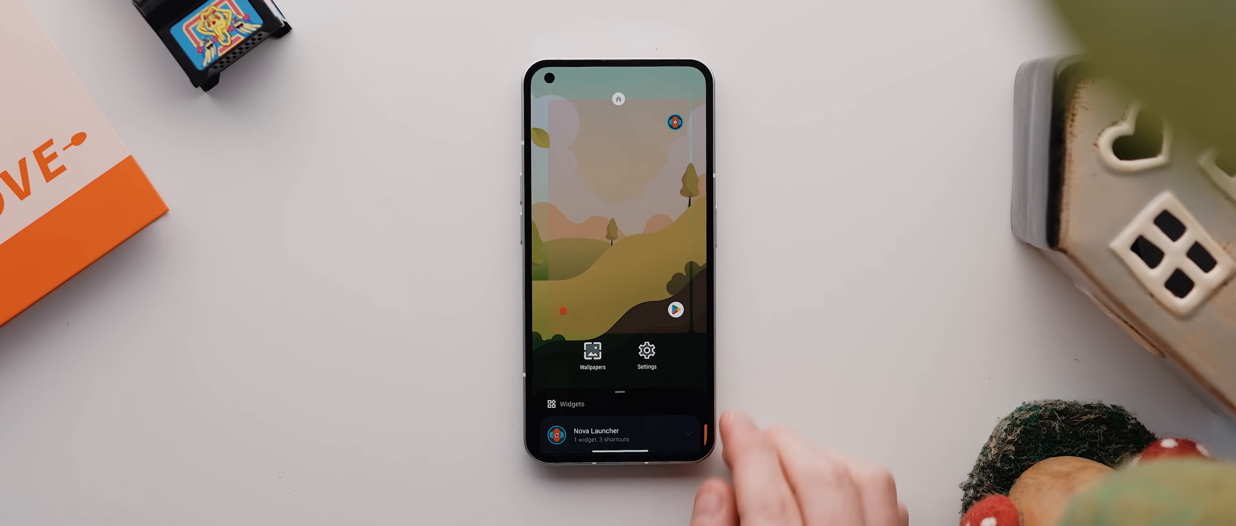
Browse the Shortcuts list, then show Nova's built-in swipe actions in the Choose action dialog.
{"action": "left_click", "coordinate": [566, 403]}
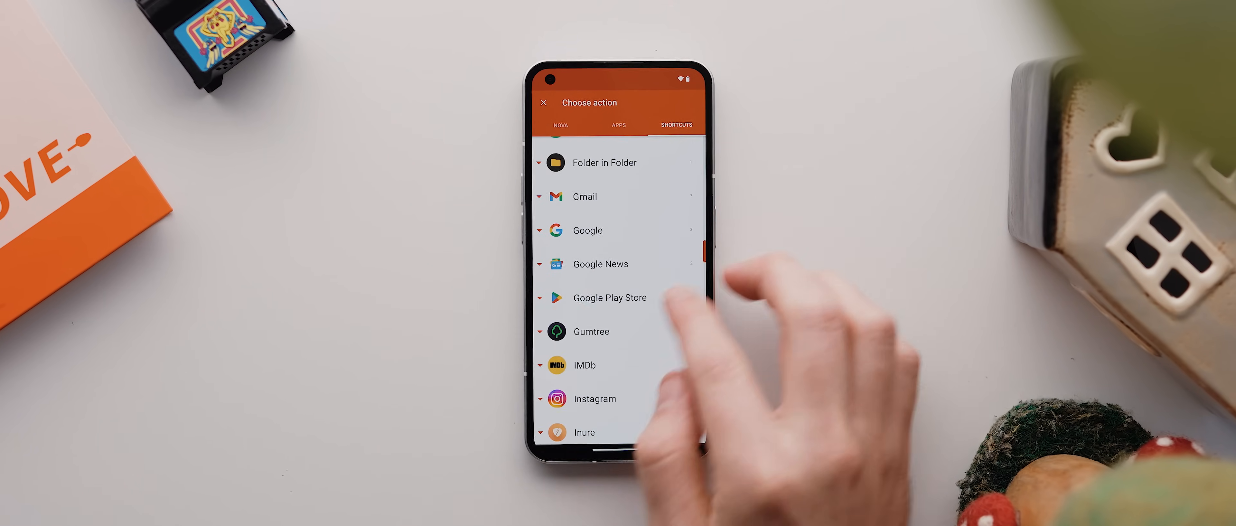
{"action": "left_click", "coordinate": [609, 298]}
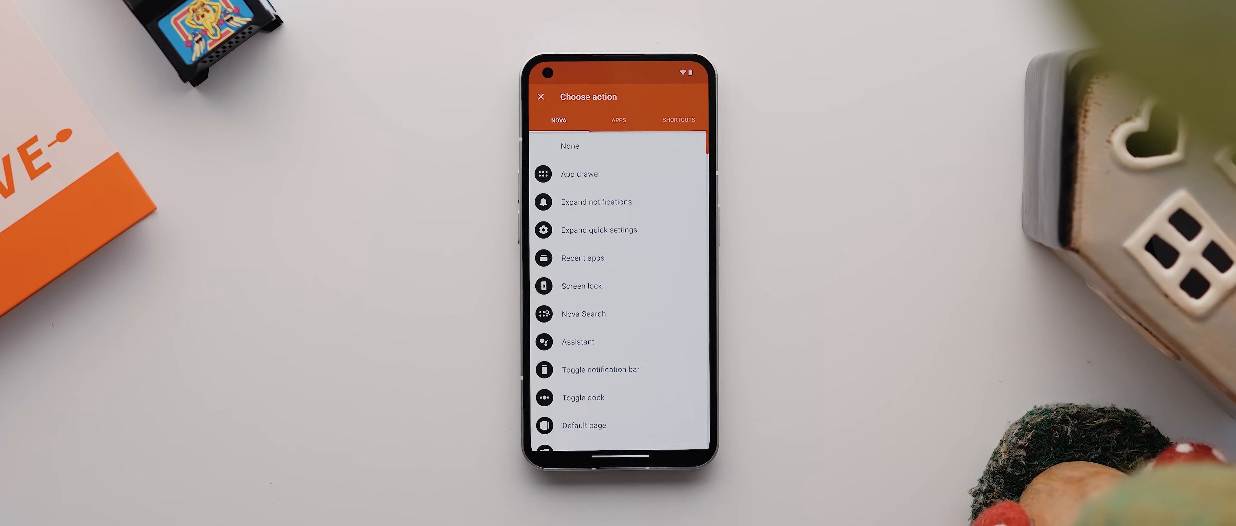
{"action": "scroll", "scroll_direction": "down", "scroll_amount": 3}
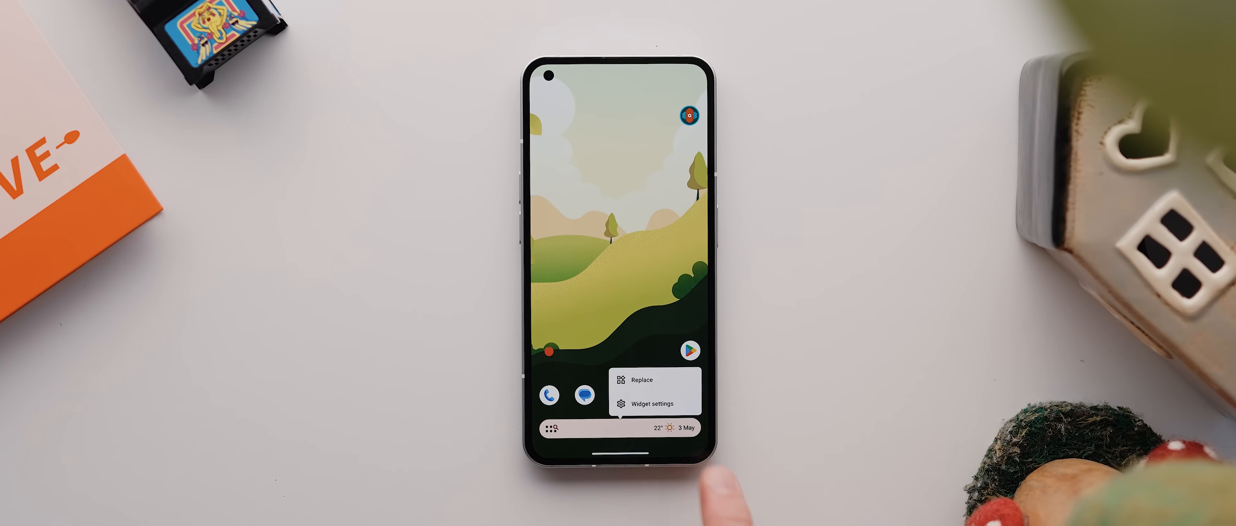
Choose Replace on the dock search bar and browse the replacement widget list.
{"action": "left_click", "coordinate": [641, 380]}
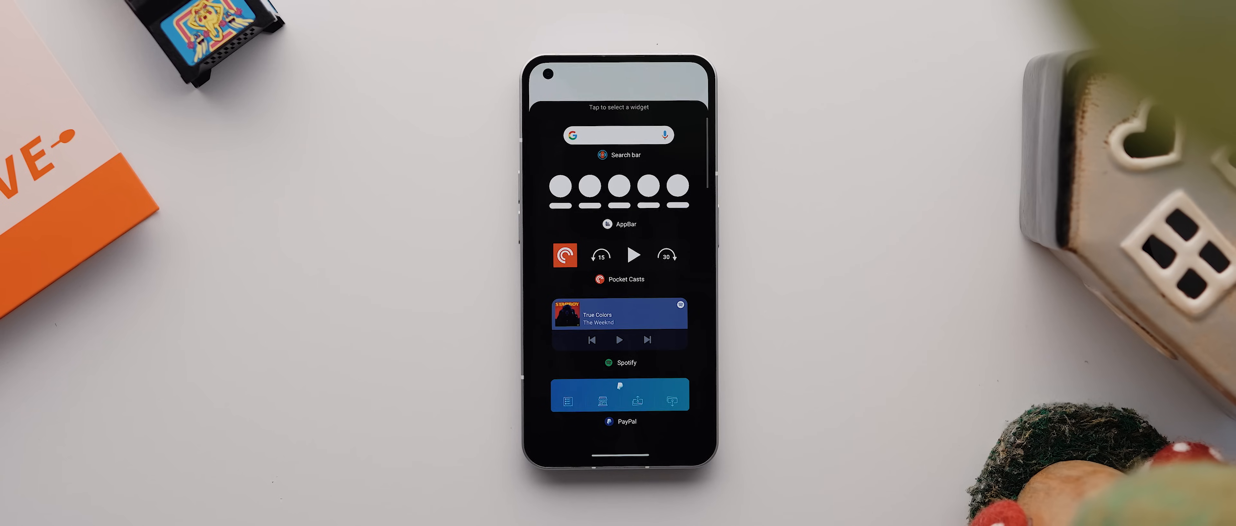
{"action": "scroll", "scroll_direction": "down", "scroll_amount": 3}
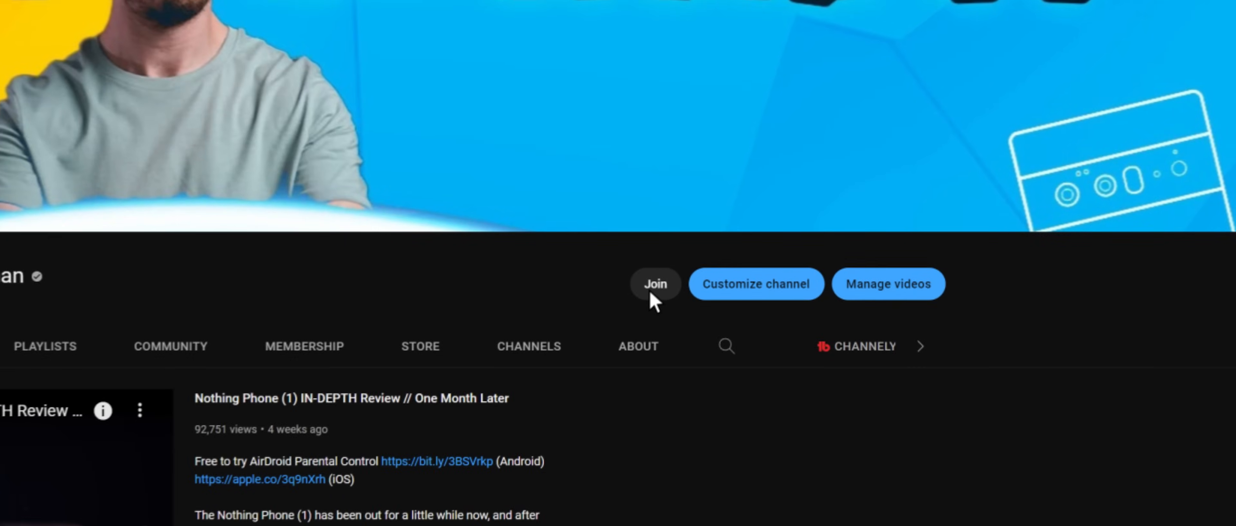
Show the channel's Membership dialog with its two paid tiers and perks via Join.
{"action": "left_click", "coordinate": [656, 283]}
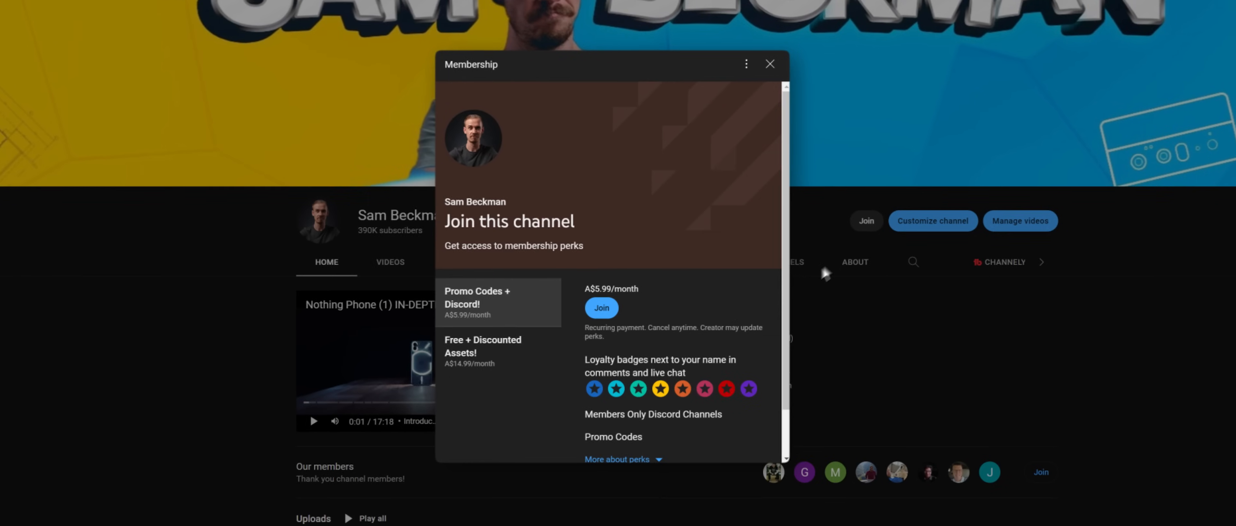